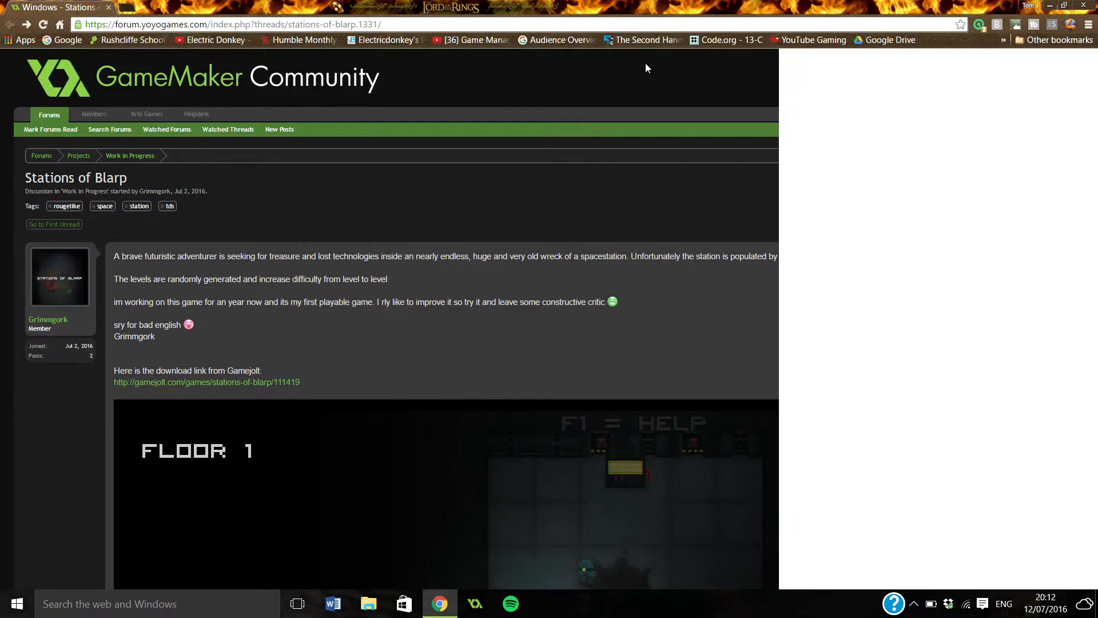
Briefly toggle the developer tools and start playing on Floor 1 of Stations of Blarp.
key(F12)
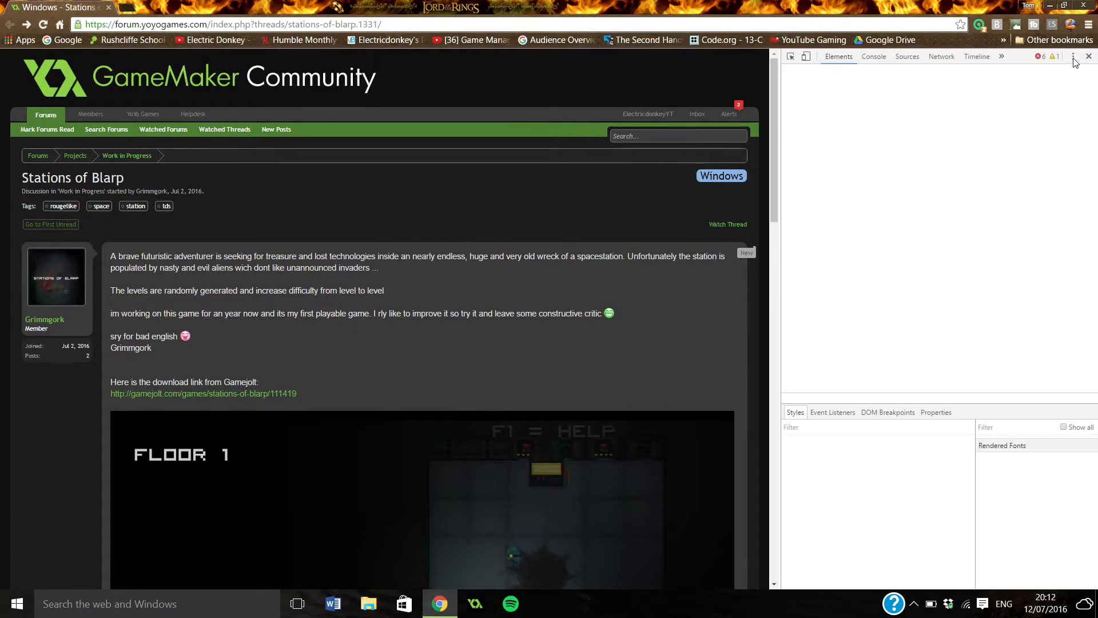
click(1087, 56)
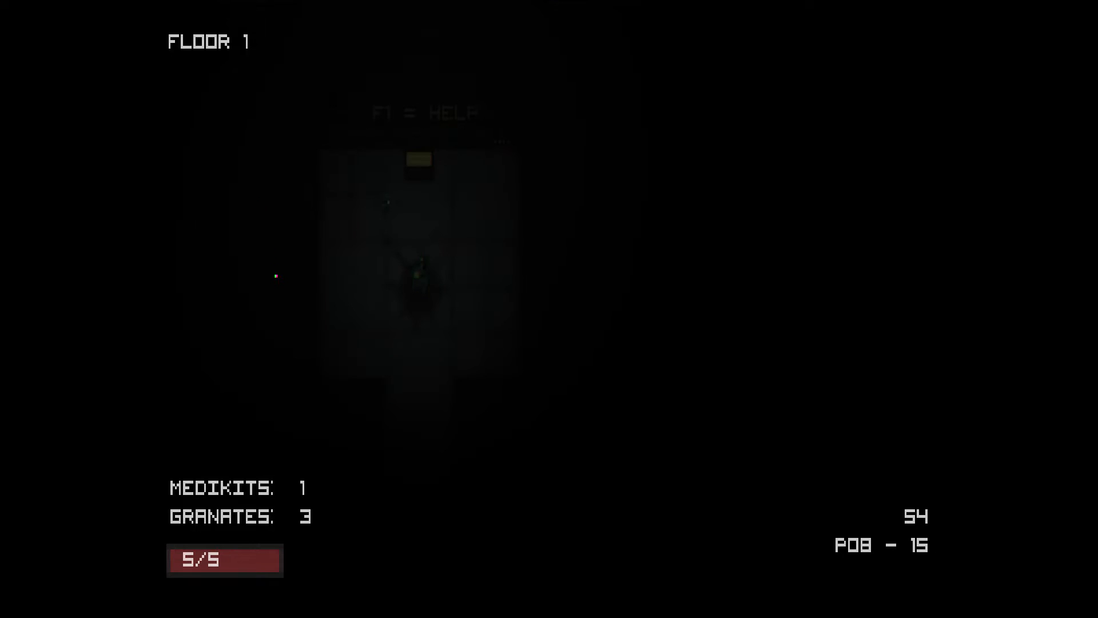
click(17, 603)
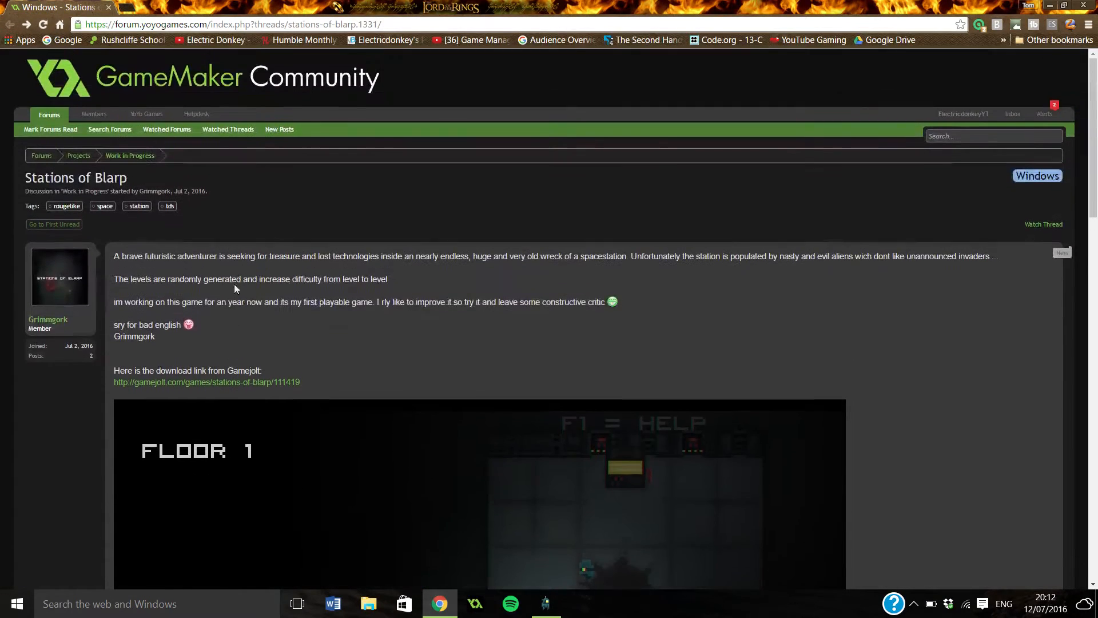
mouse_move(302, 300)
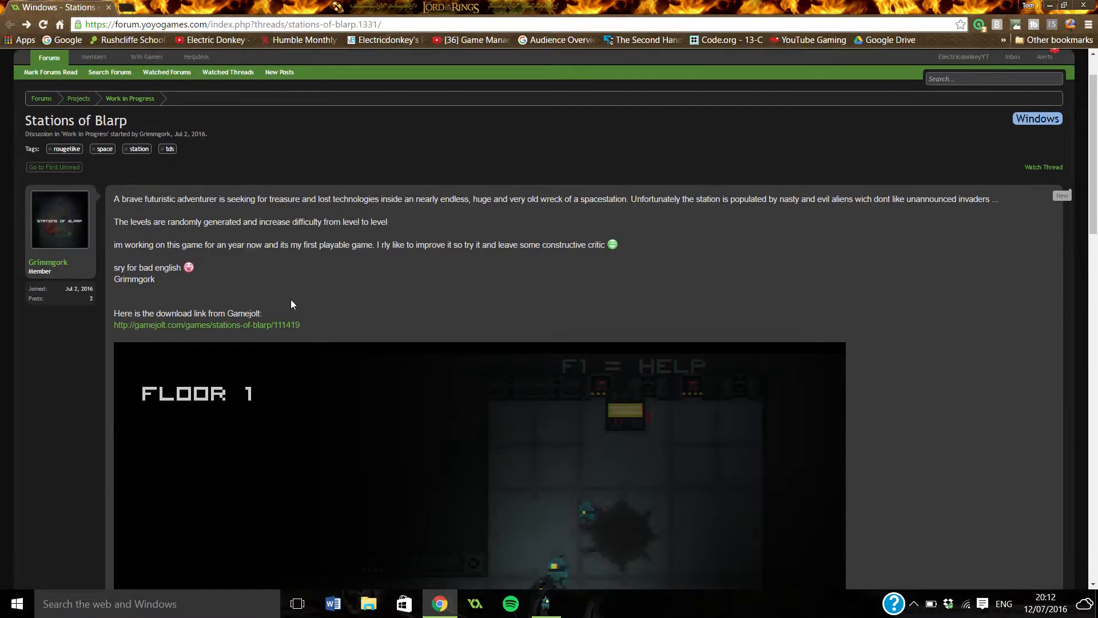
Return to the Chrome forum thread and read down through the game's description.
scroll(down, 3)
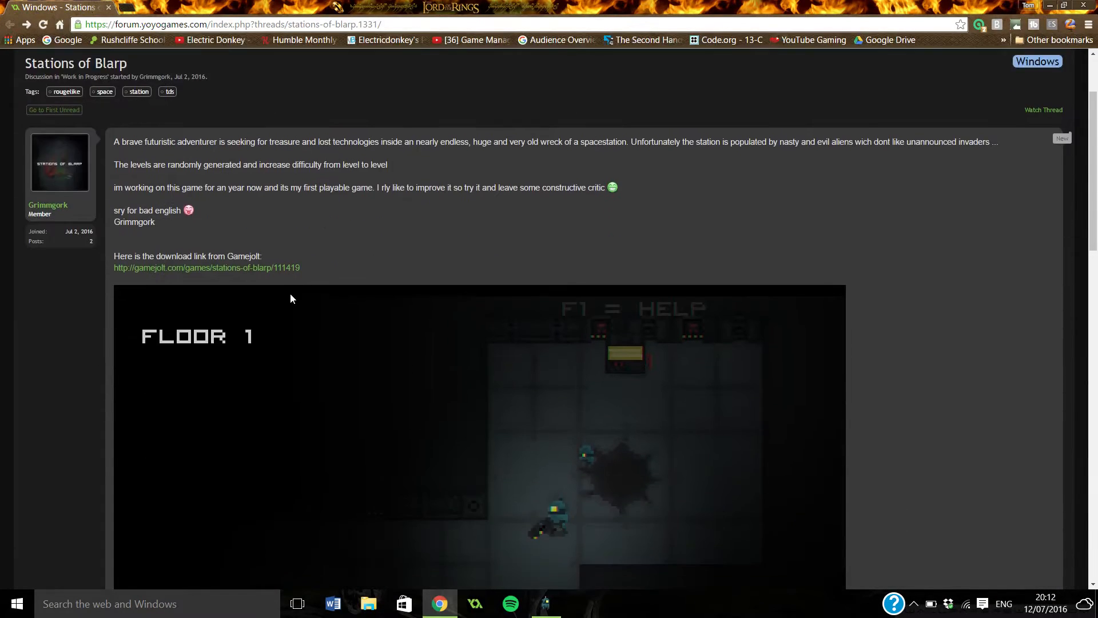
scroll(down, 3)
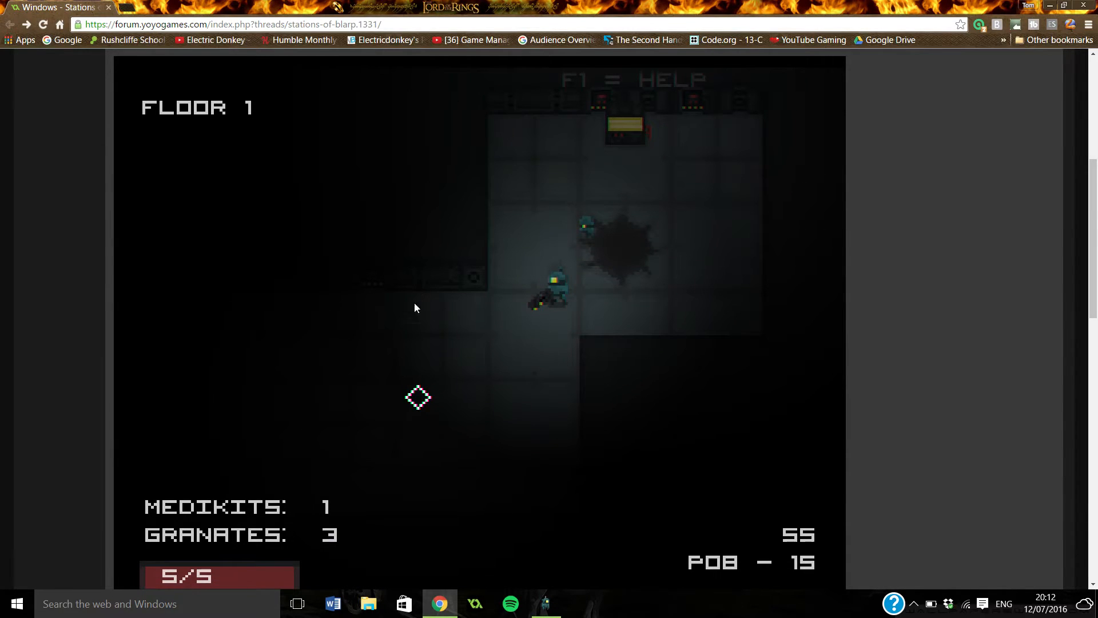
mouse_move(480, 397)
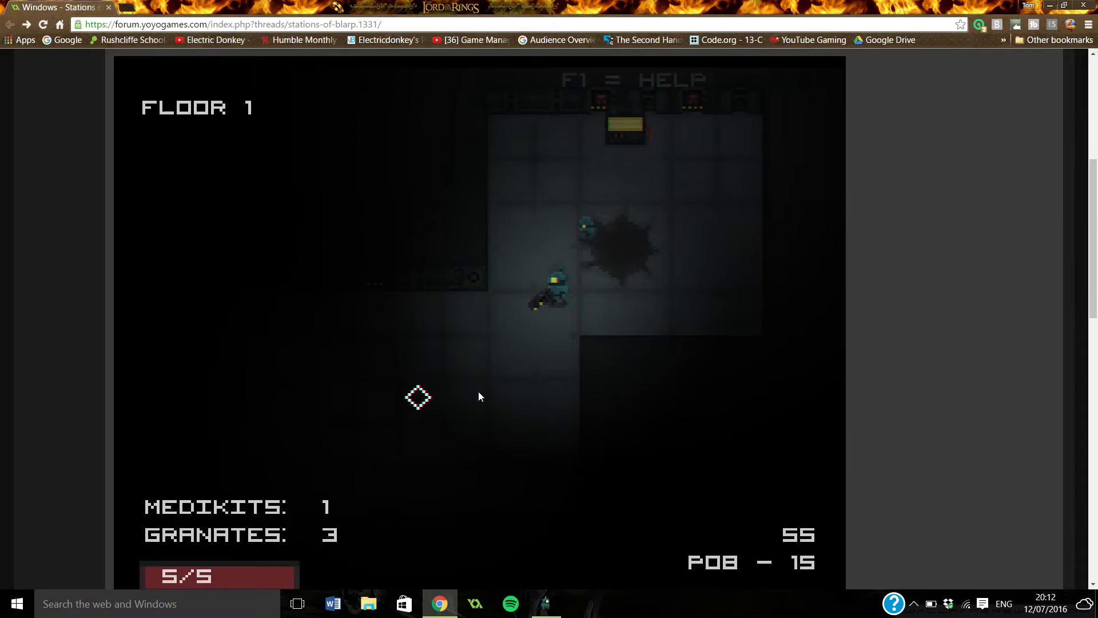
scroll(down, 3)
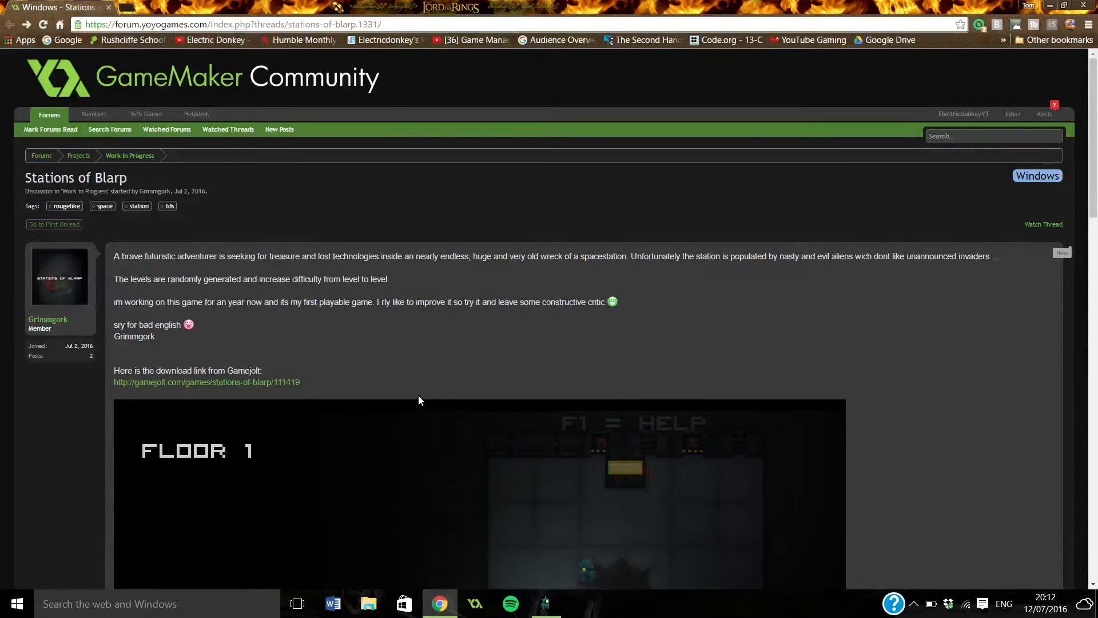
scroll(down, 3)
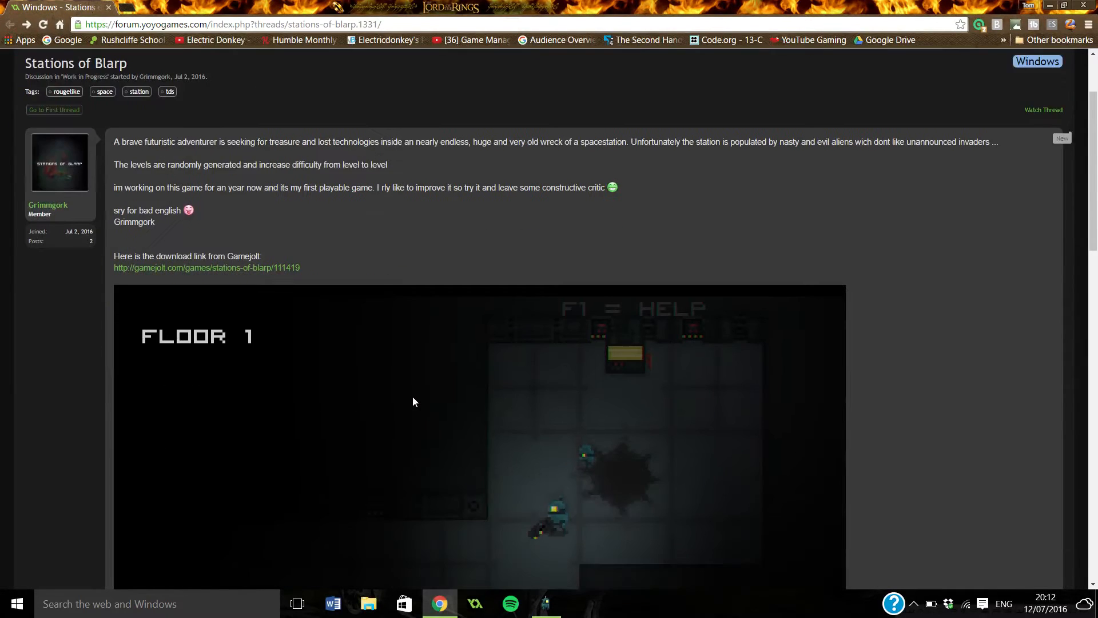
scroll(down, 3)
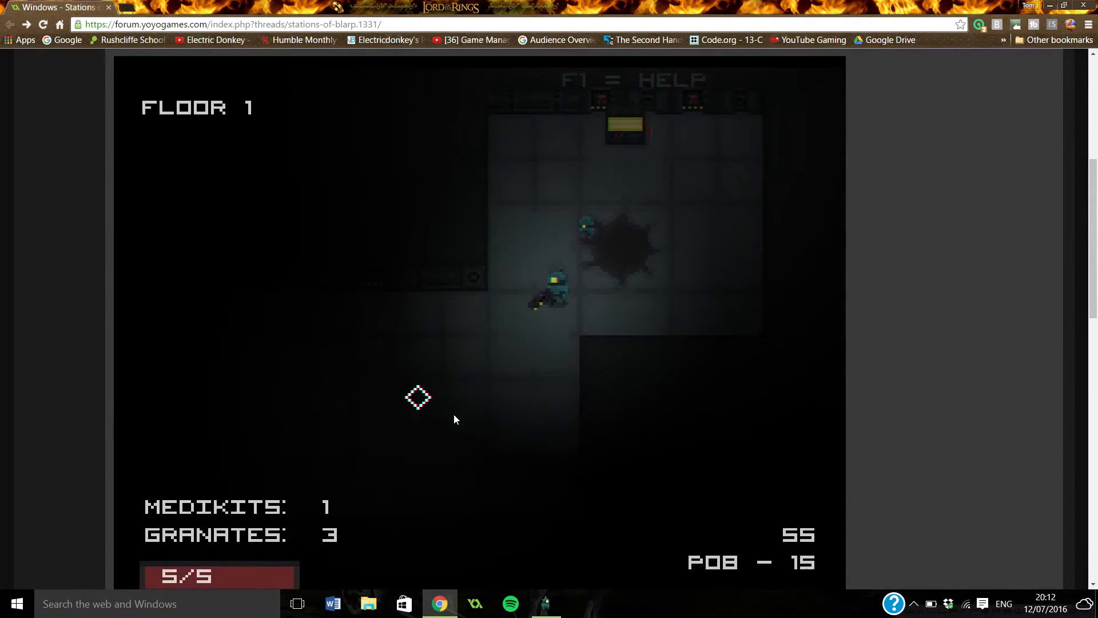
scroll(down, 3)
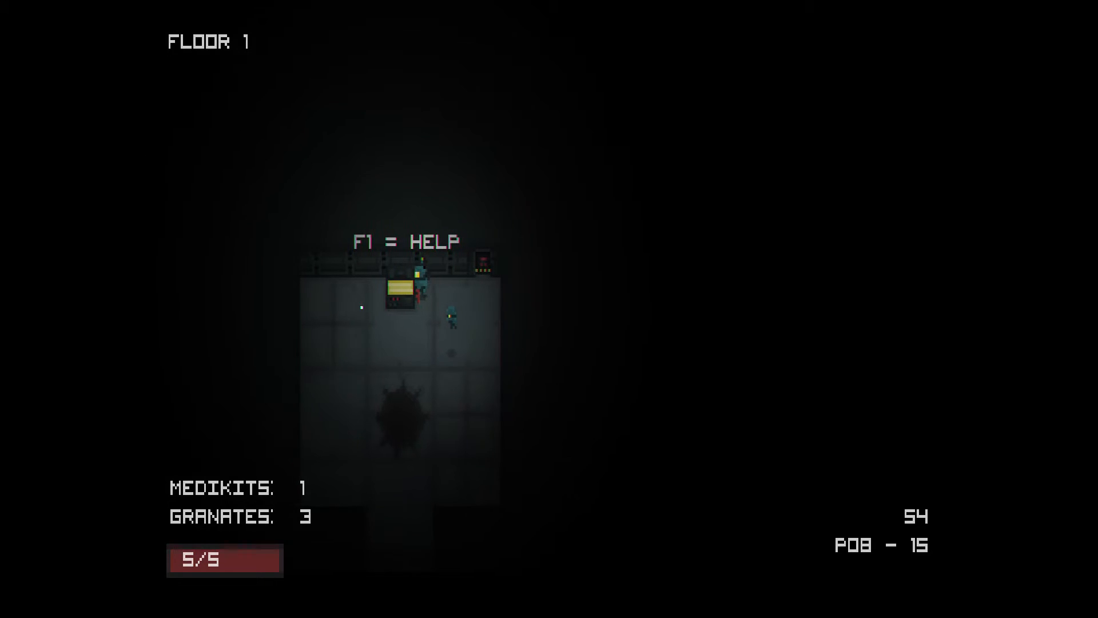
key(f1)
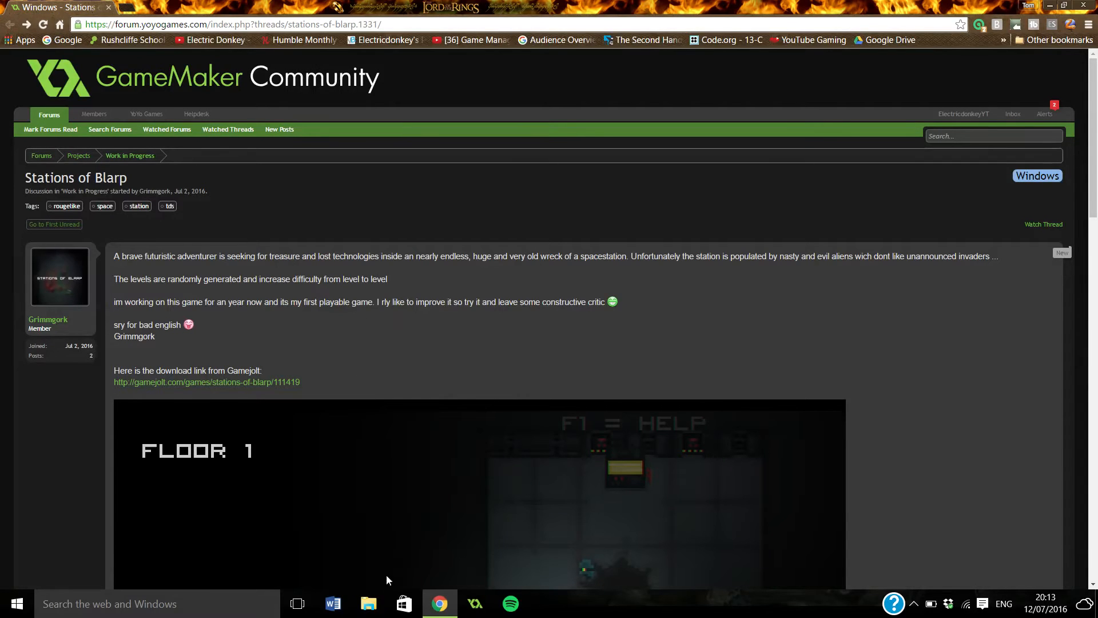
mouse_move(395, 376)
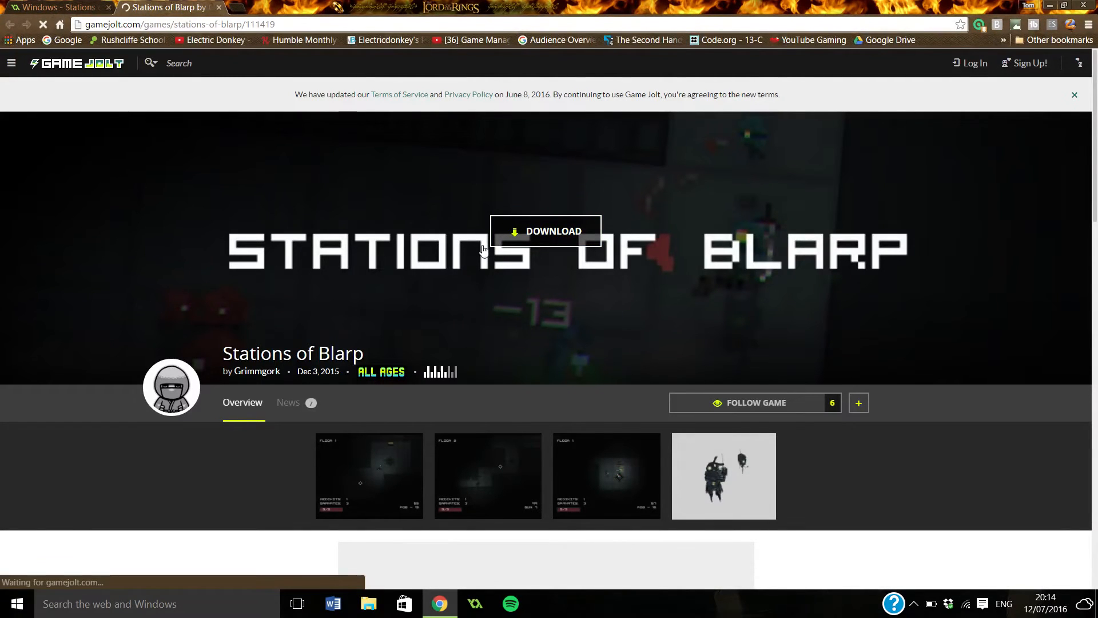
Download the Stations of Blarp build from its Game Jolt page.
click(546, 231)
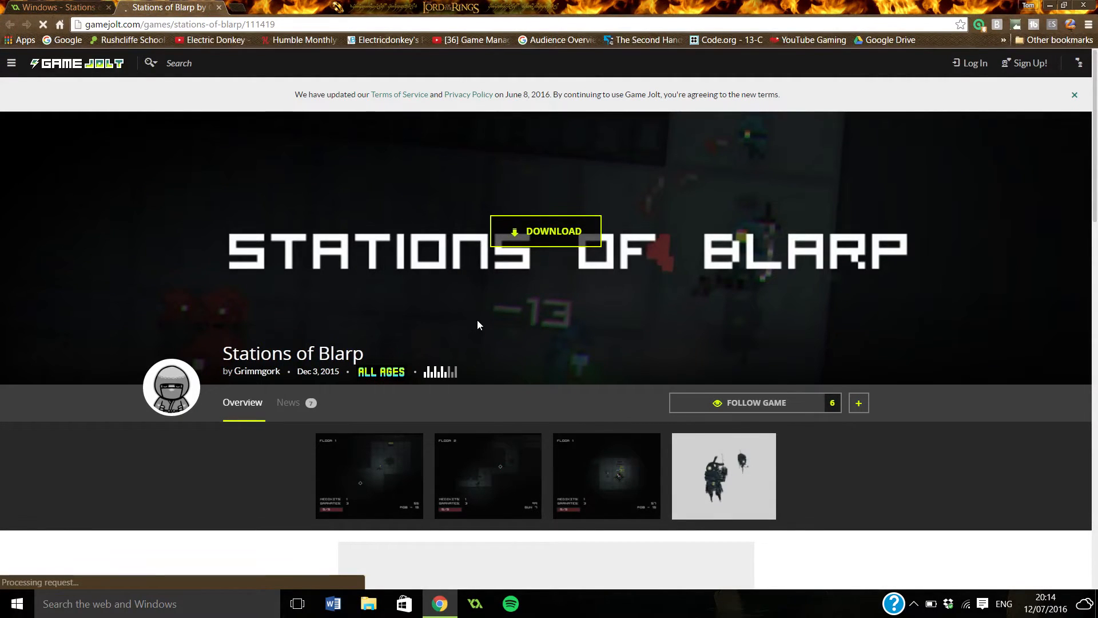
click(547, 231)
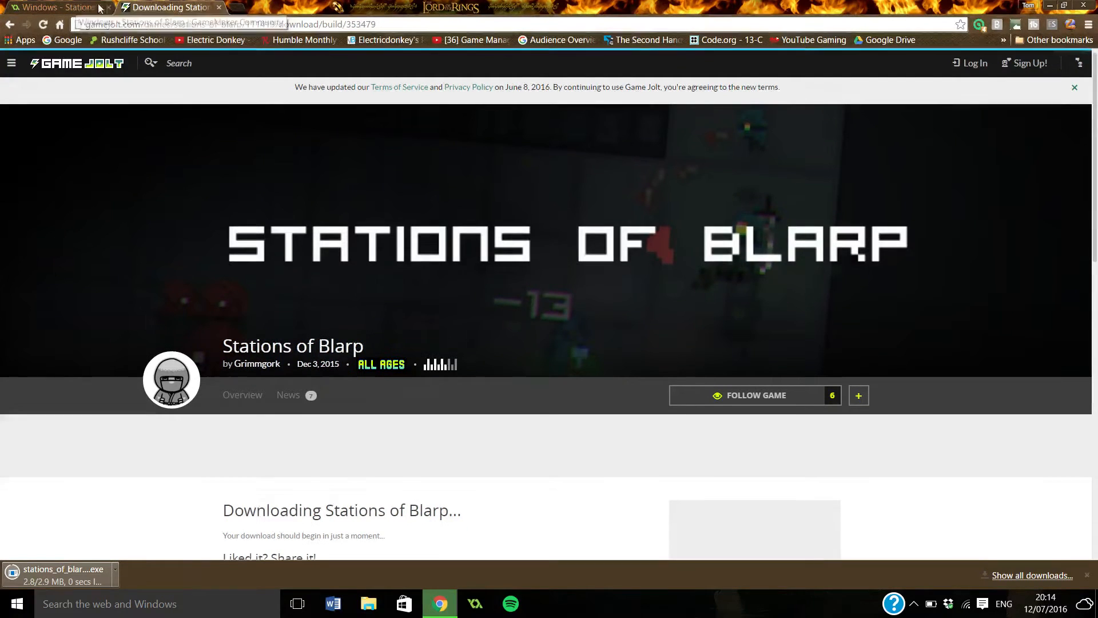
Switch back to the forum thread and read down to the screenshot while the .exe downloads.
click(56, 7)
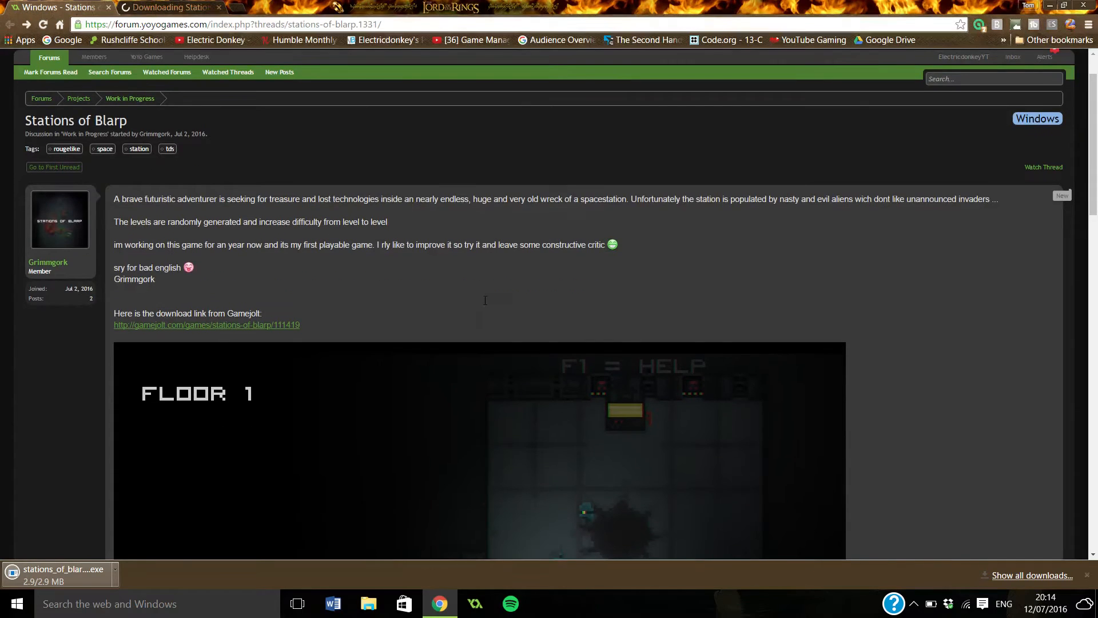
scroll(down, 3)
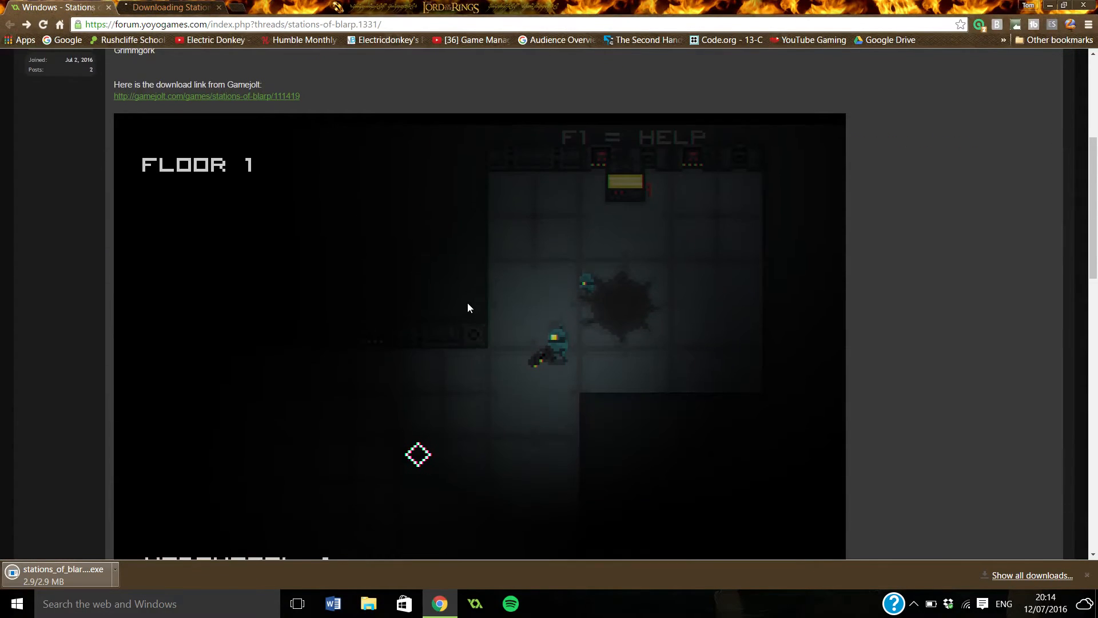
scroll(down, 3)
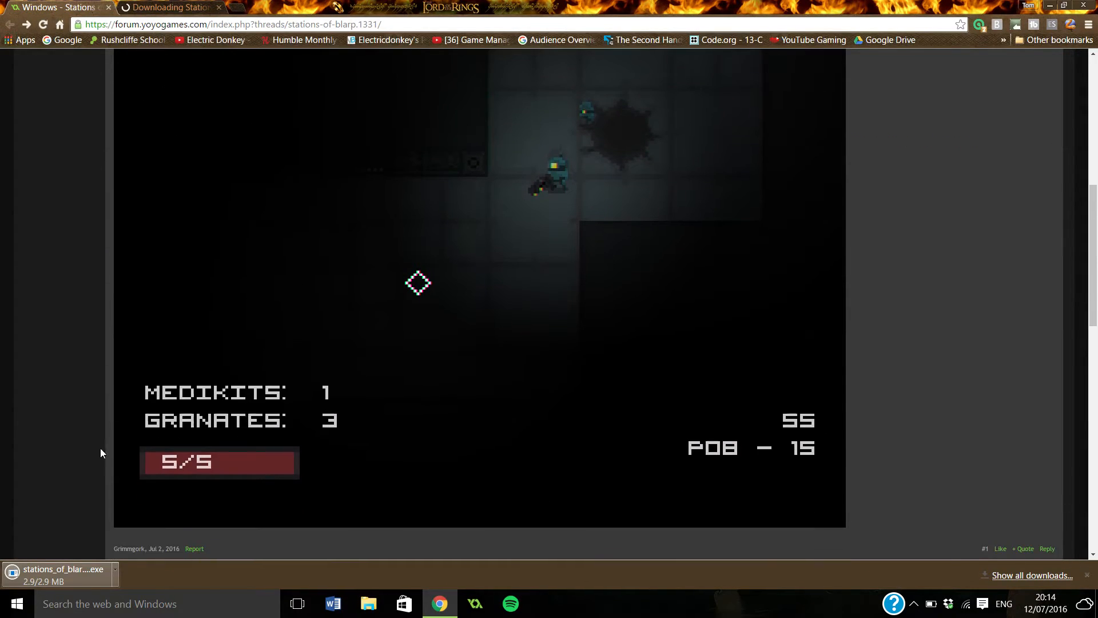
scroll(down, 3)
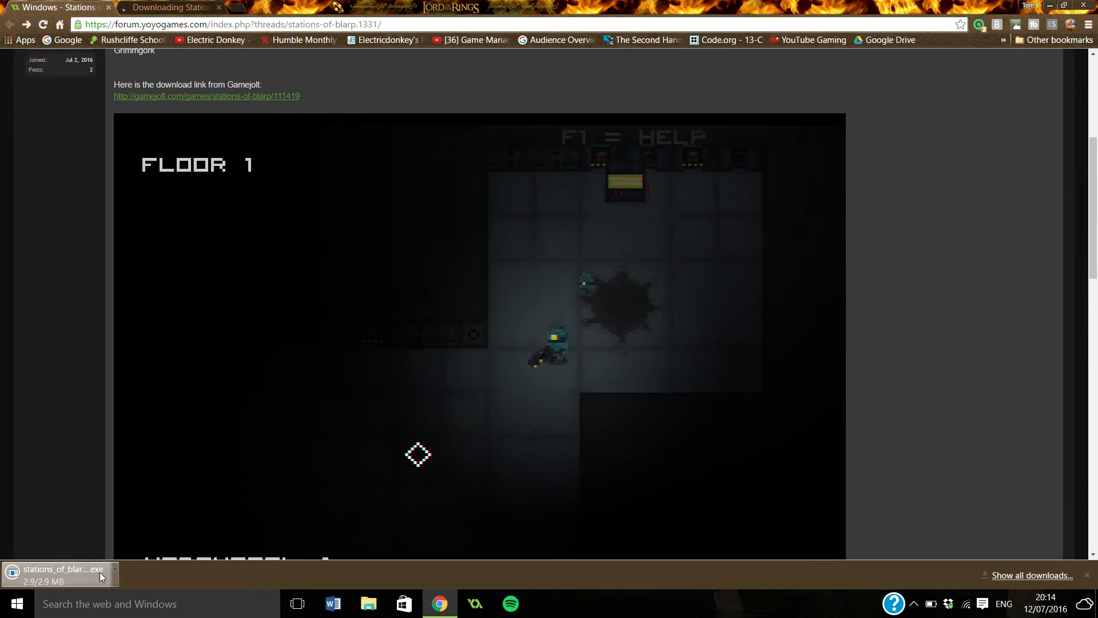
Reveal More info in the 'Windows protected your PC' warning so the game can run anyway.
scroll(up, 3)
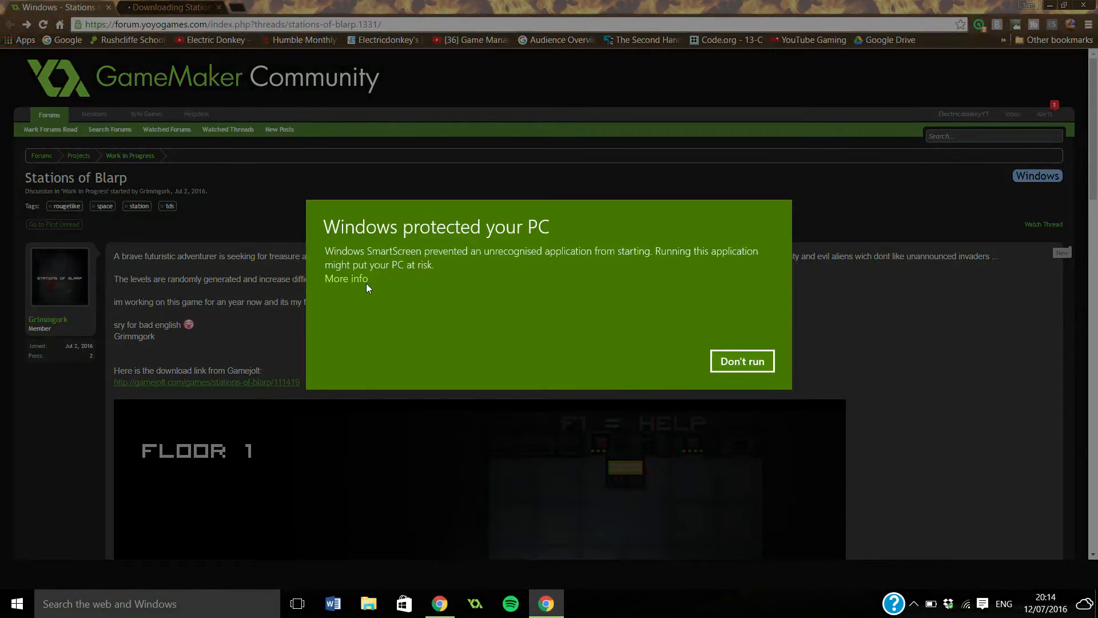
click(741, 360)
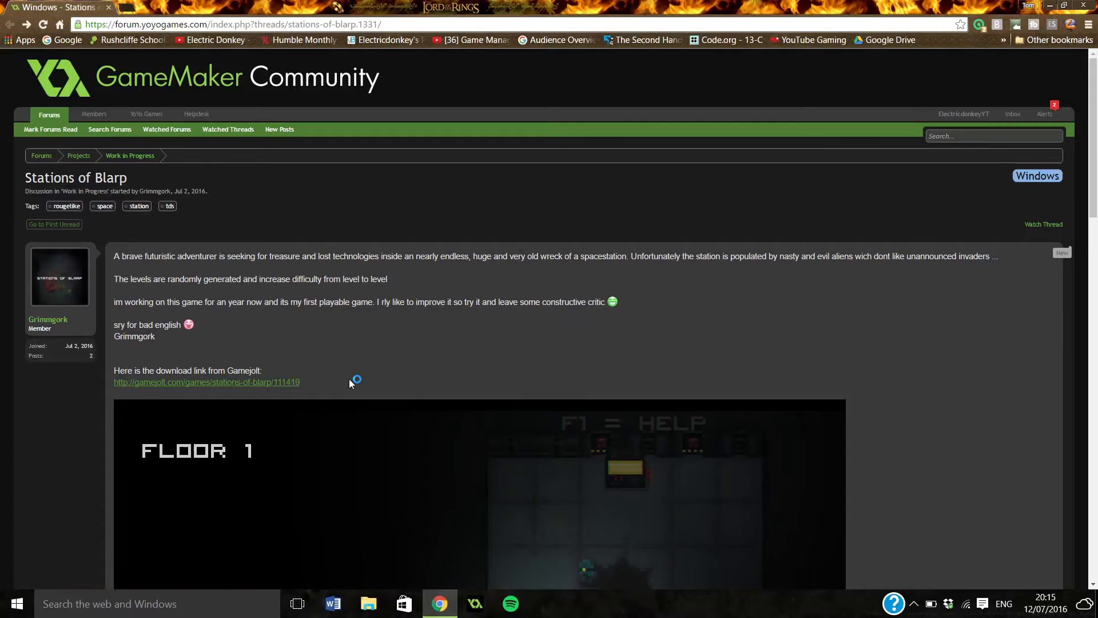
mouse_move(343, 410)
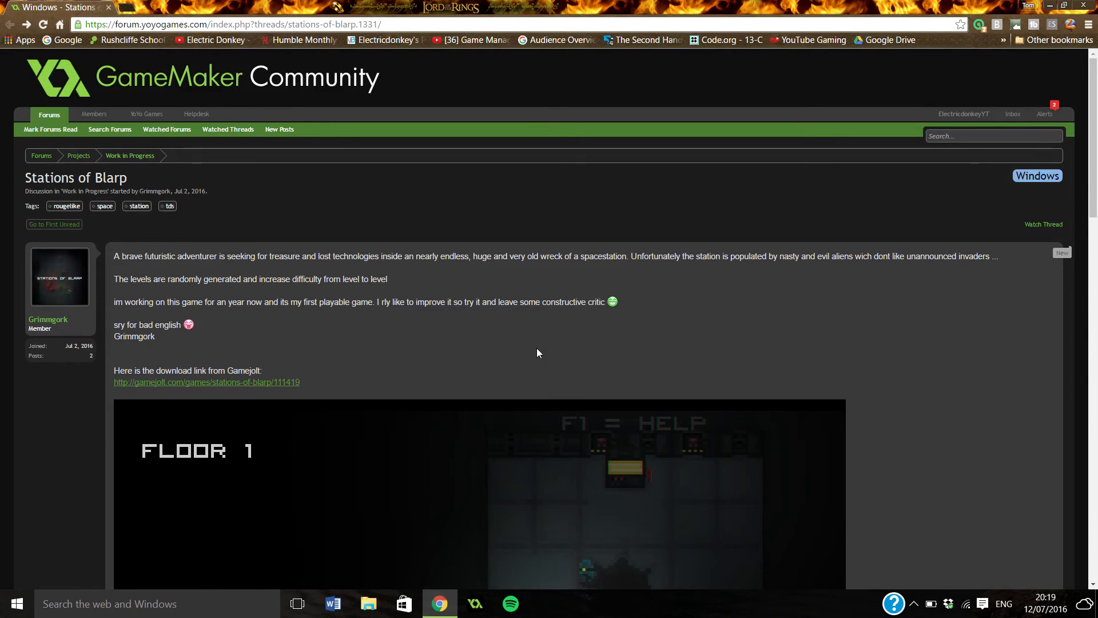
scroll(down, 3)
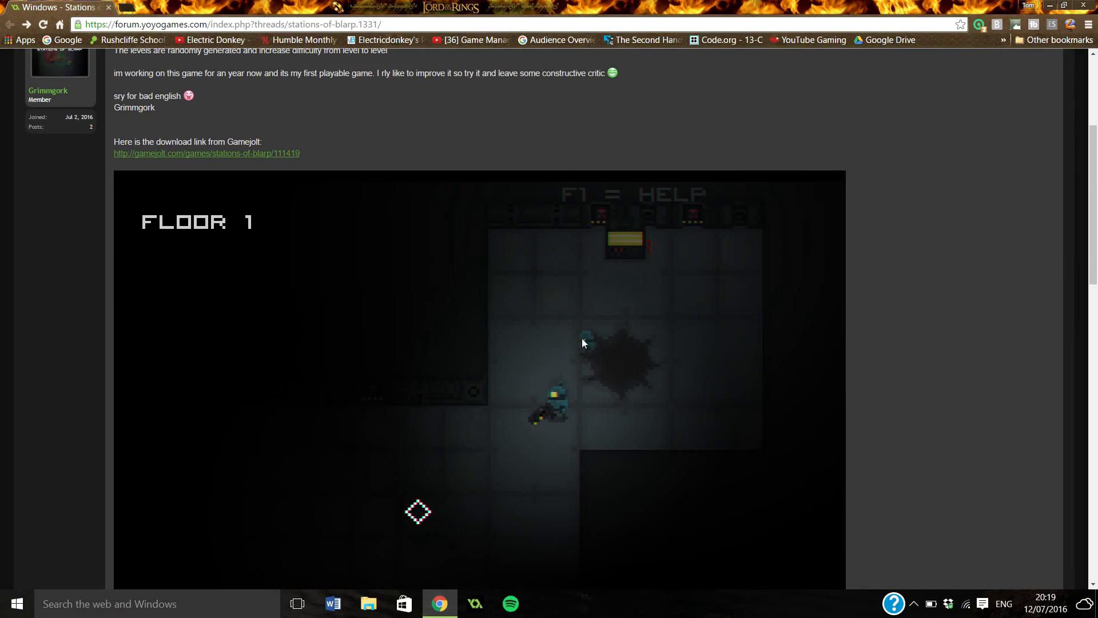
mouse_move(543, 358)
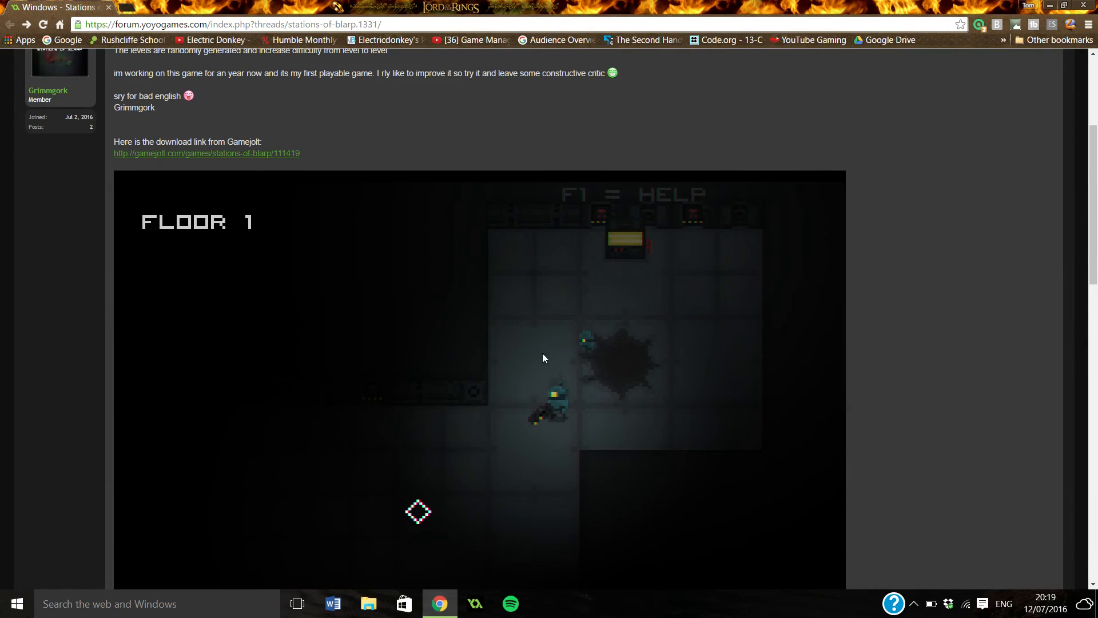
scroll(down, 3)
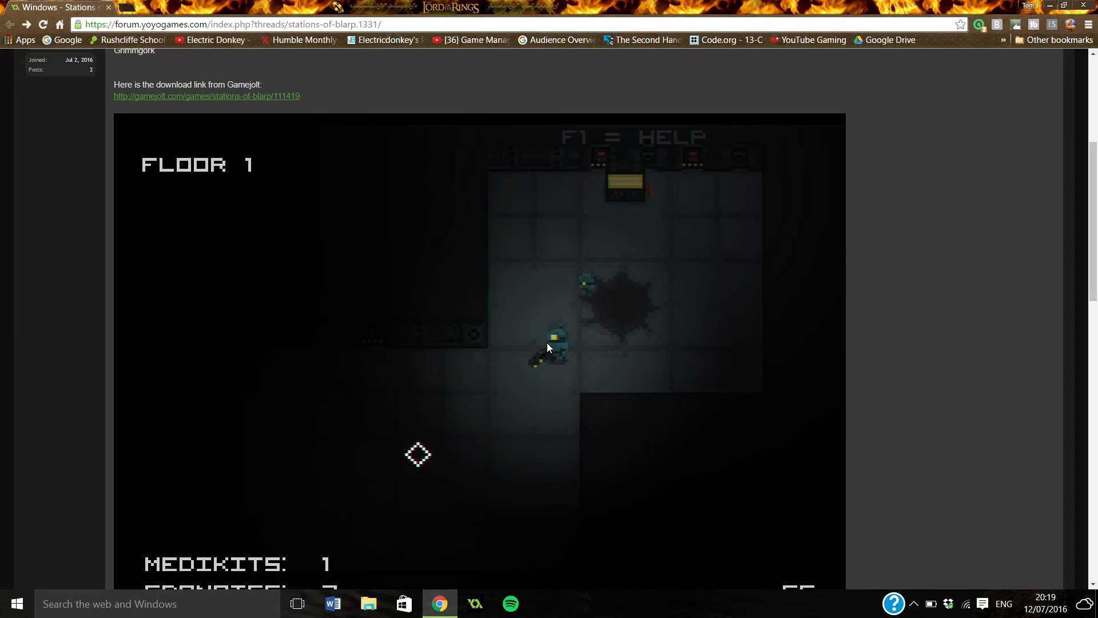
scroll(down, 3)
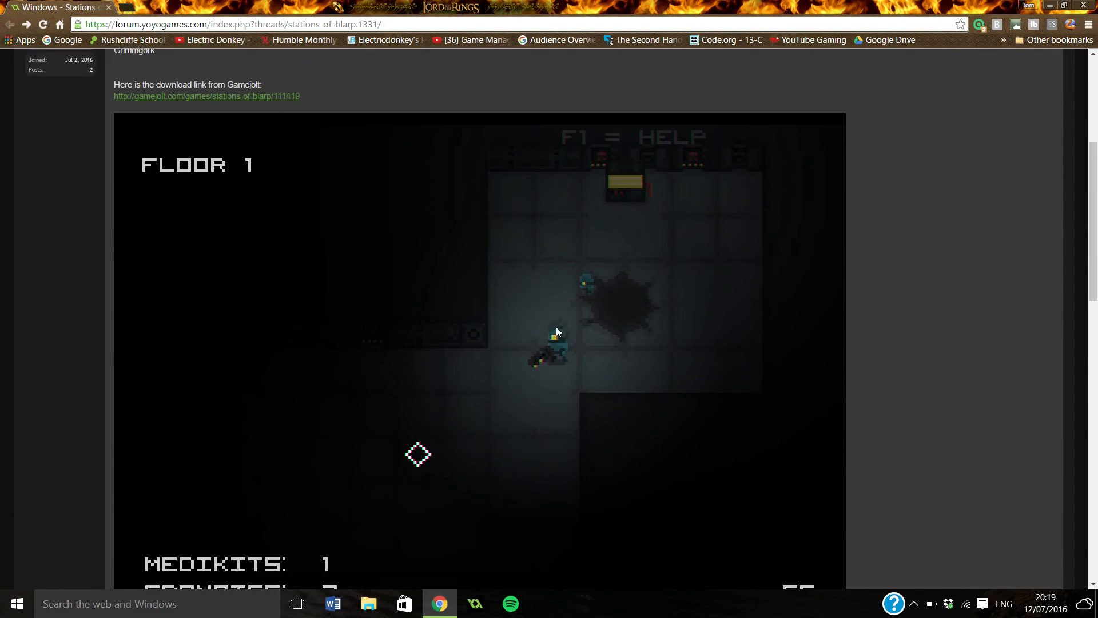
scroll(down, 3)
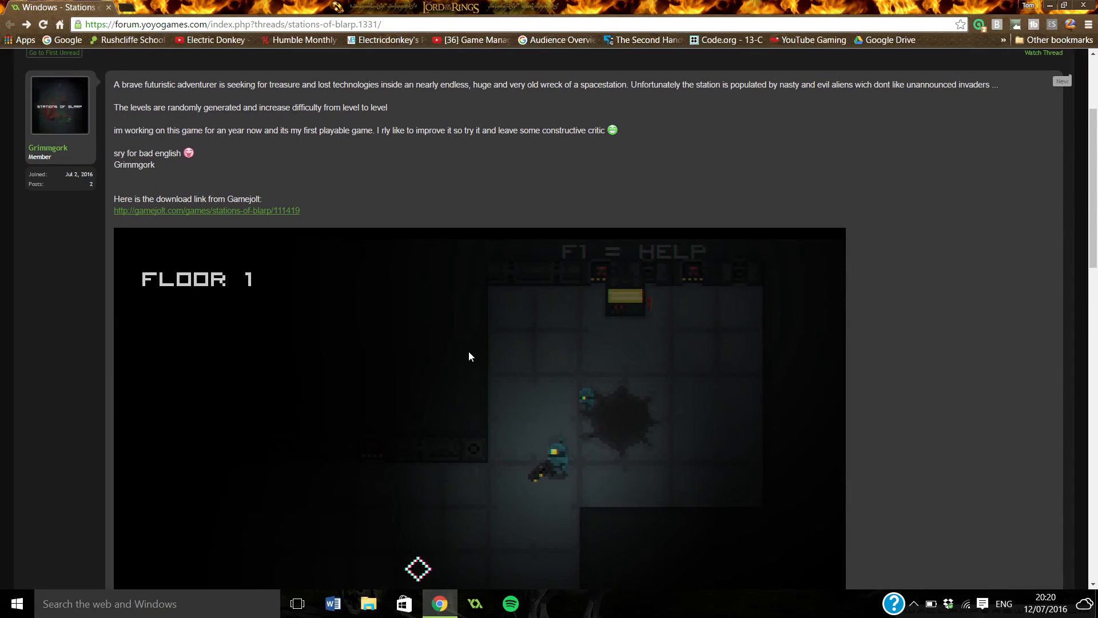
mouse_move(482, 326)
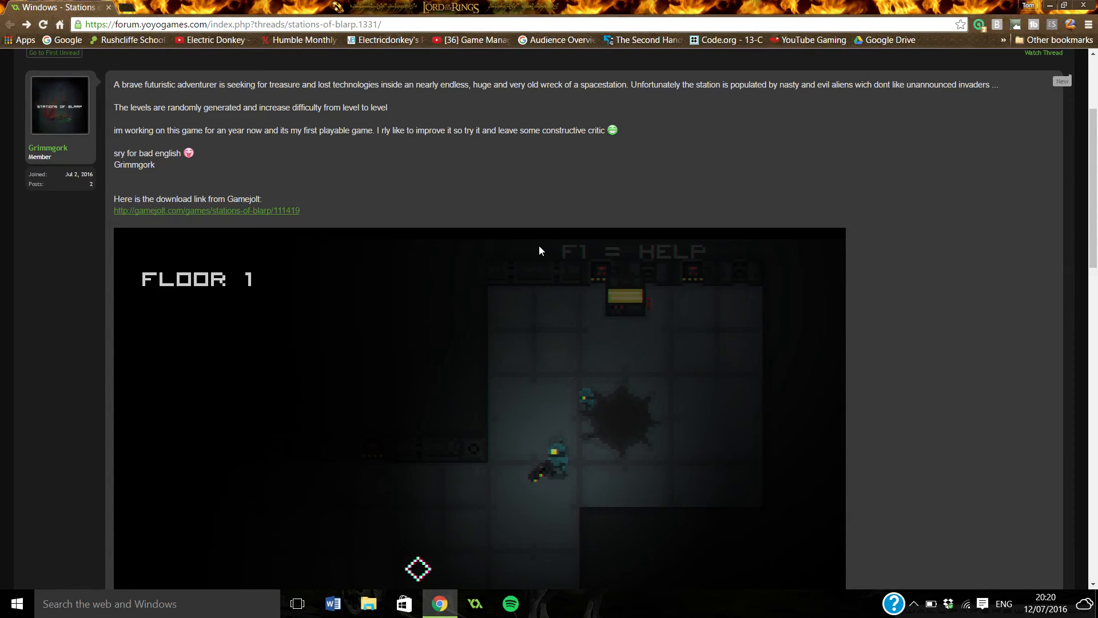
mouse_move(528, 253)
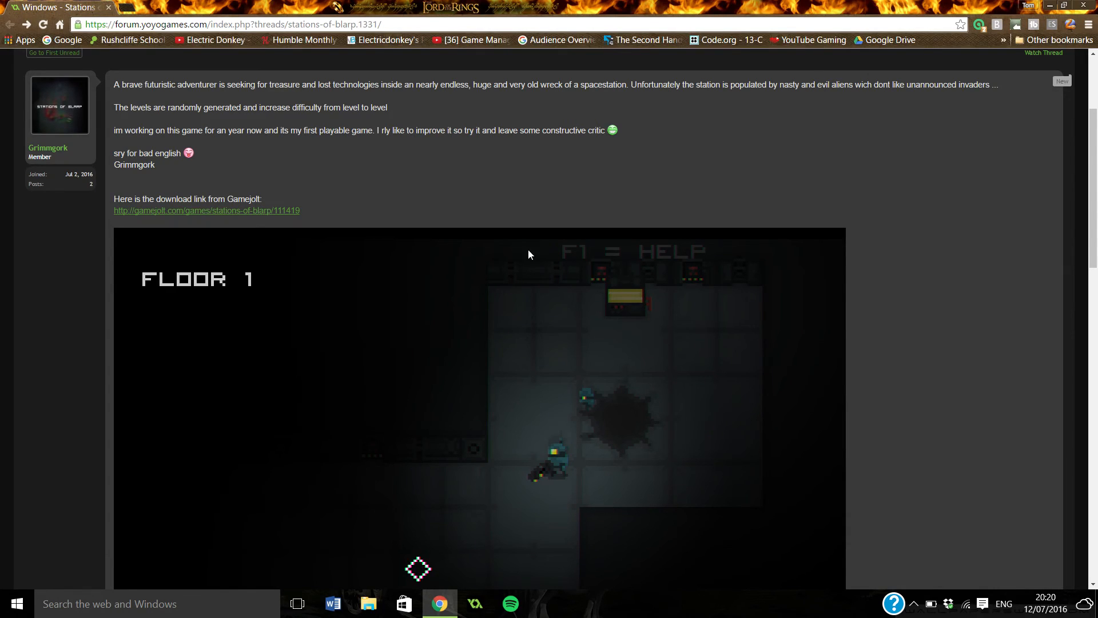
scroll(down, 3)
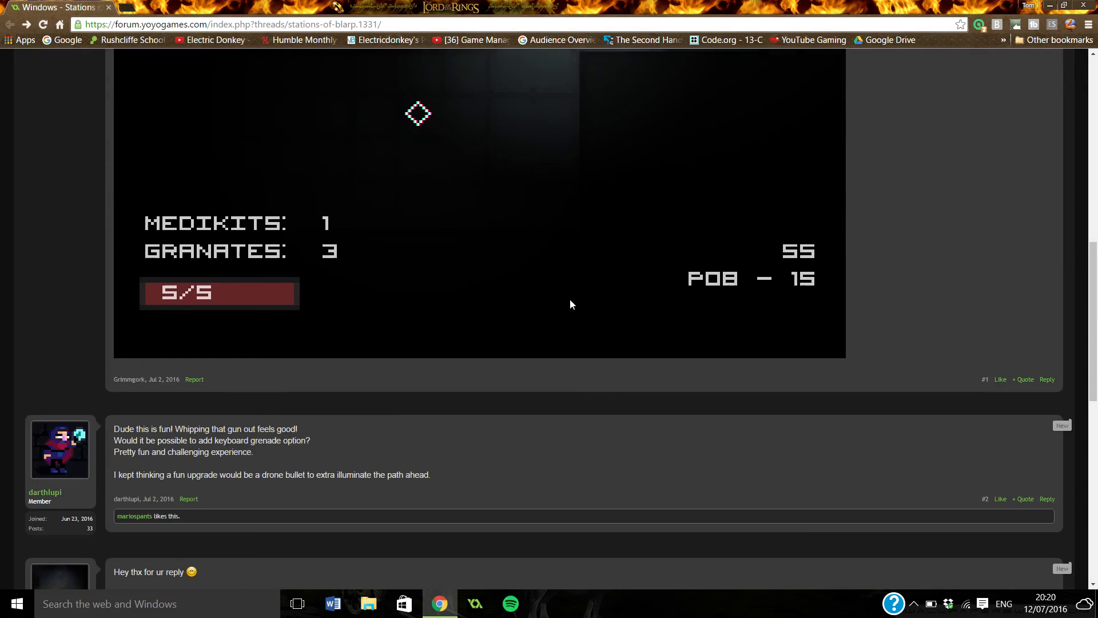
scroll(down, 3)
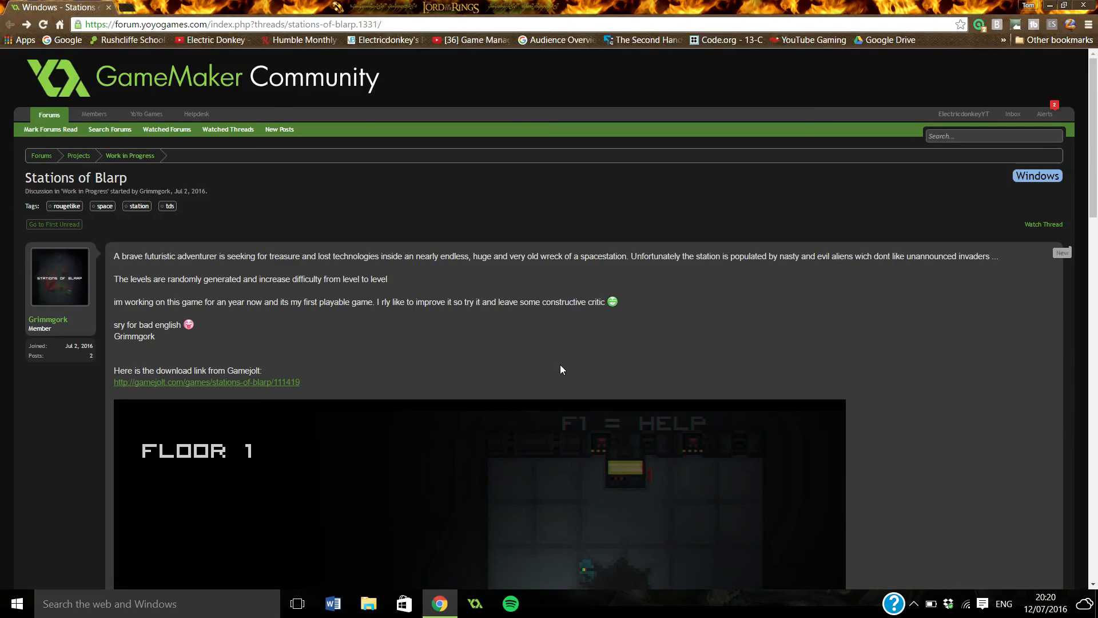
mouse_move(579, 362)
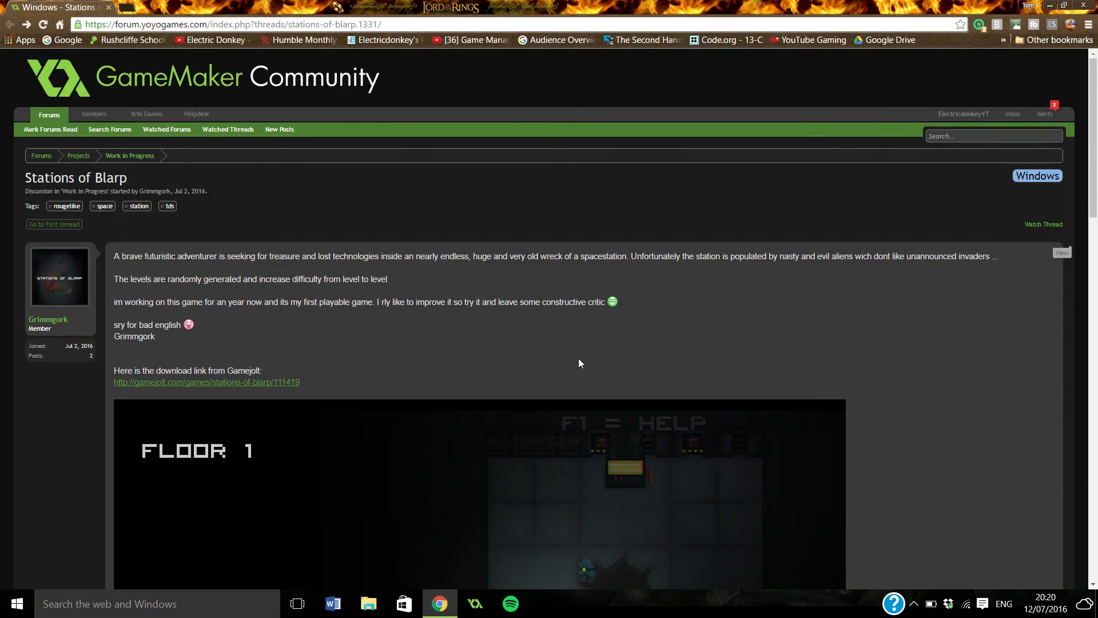
mouse_move(468, 204)
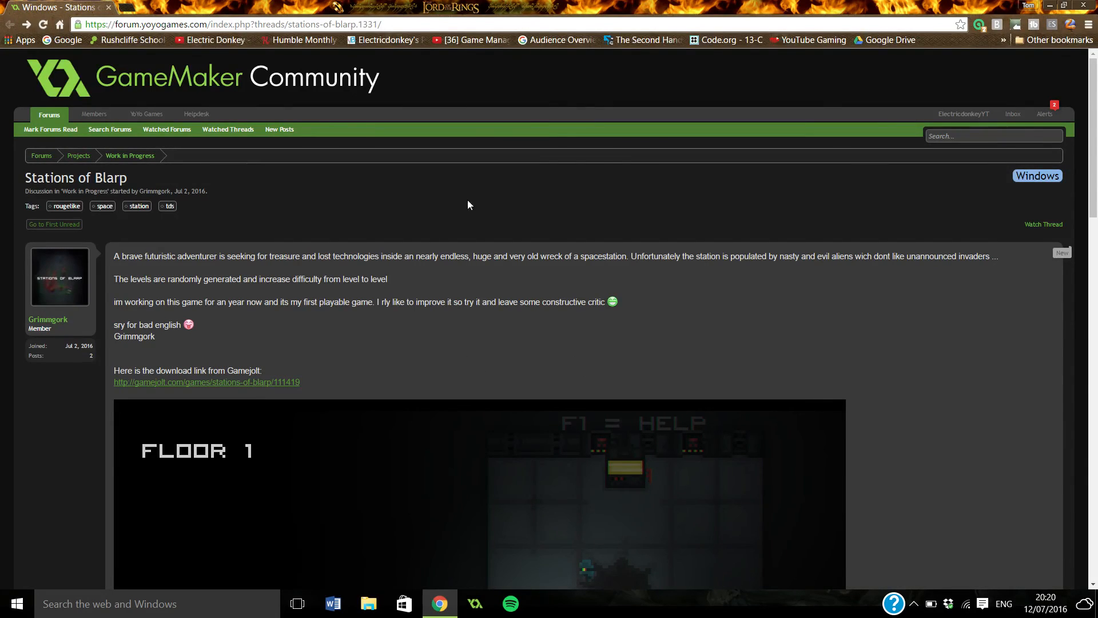
scroll(down, 3)
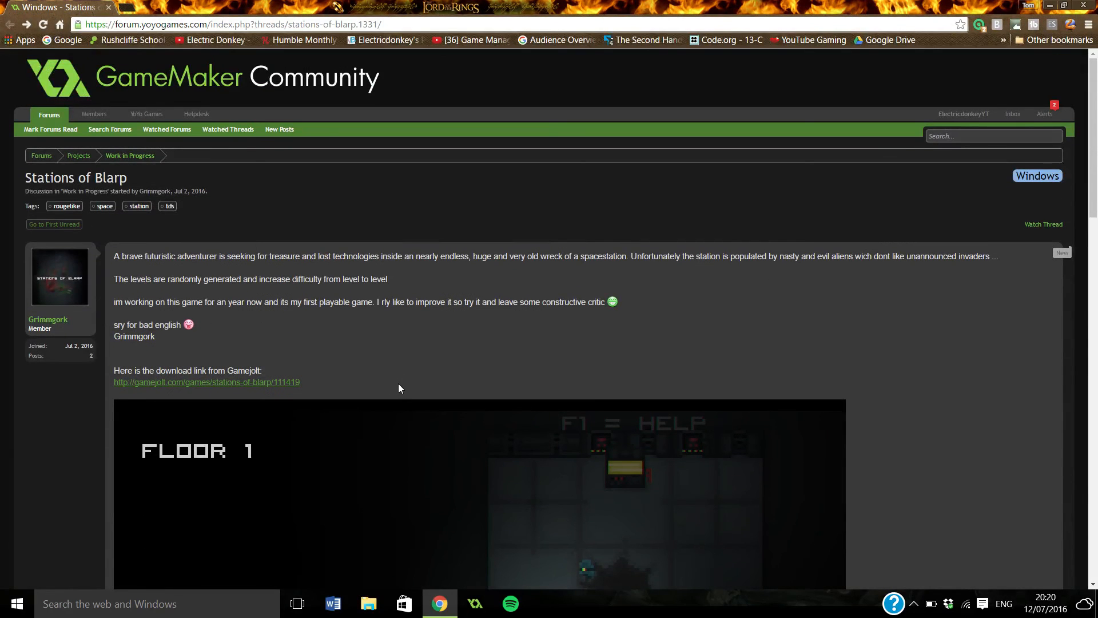
mouse_move(414, 376)
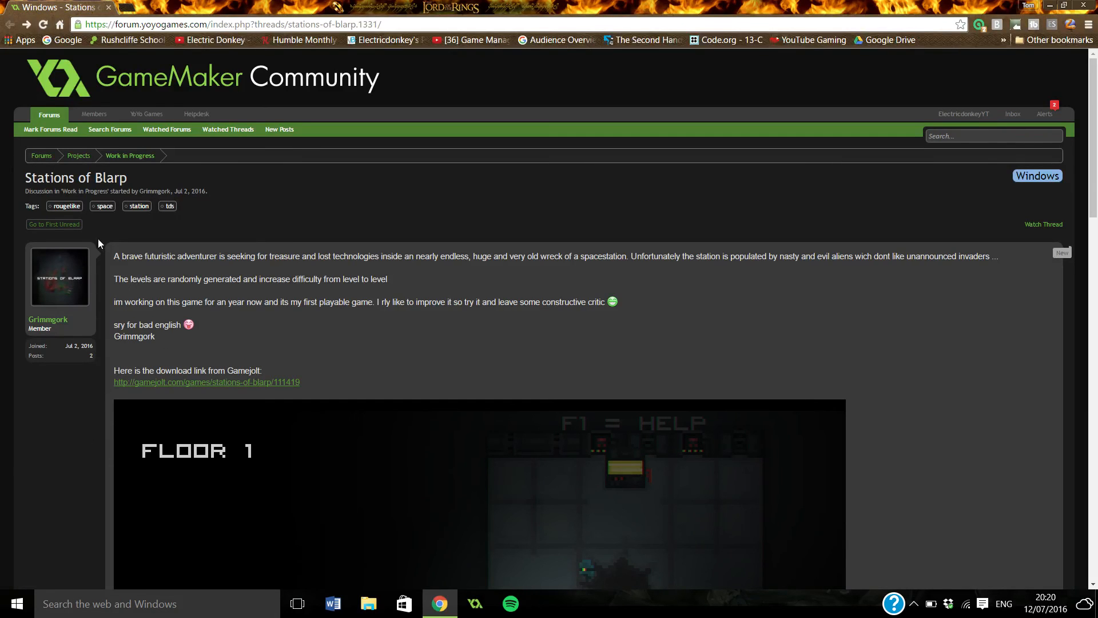
double_click(107, 177)
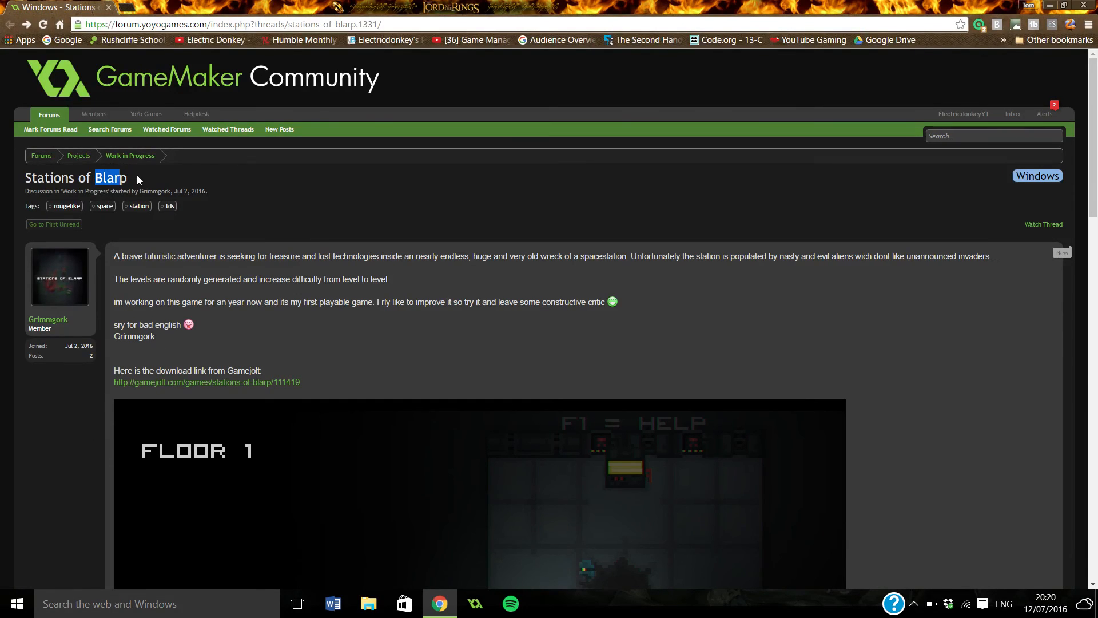
scroll(down, 3)
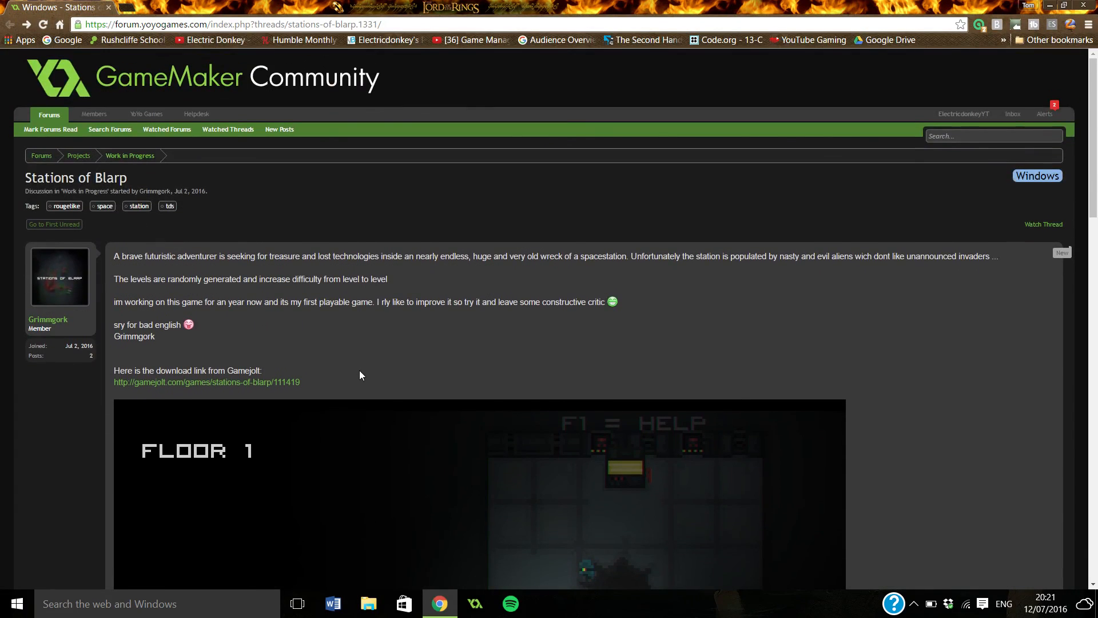
scroll(down, 3)
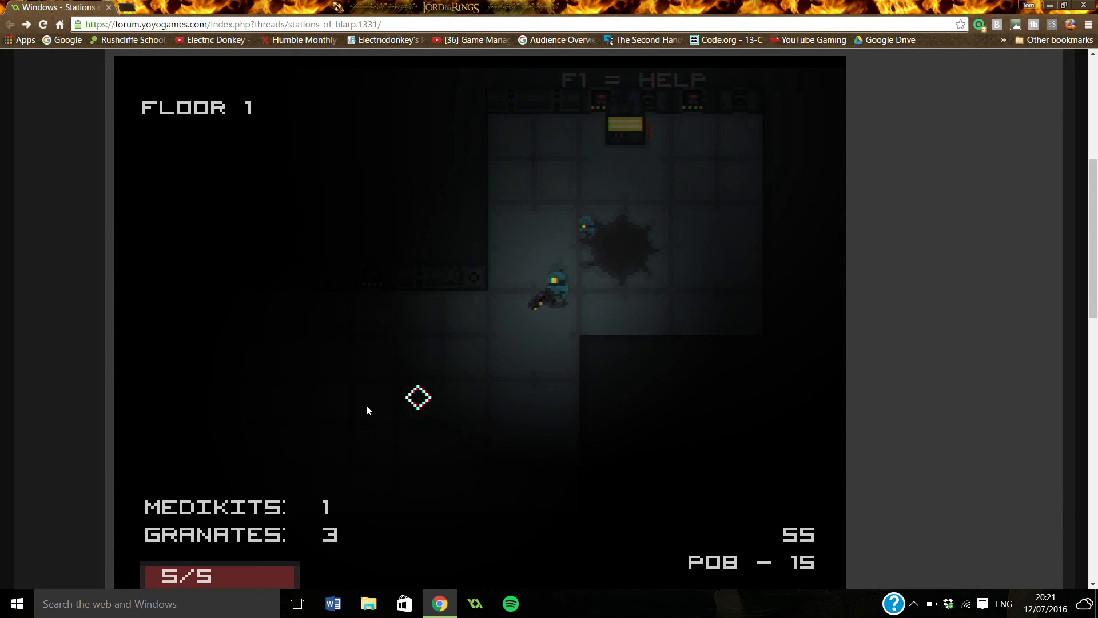
mouse_move(342, 410)
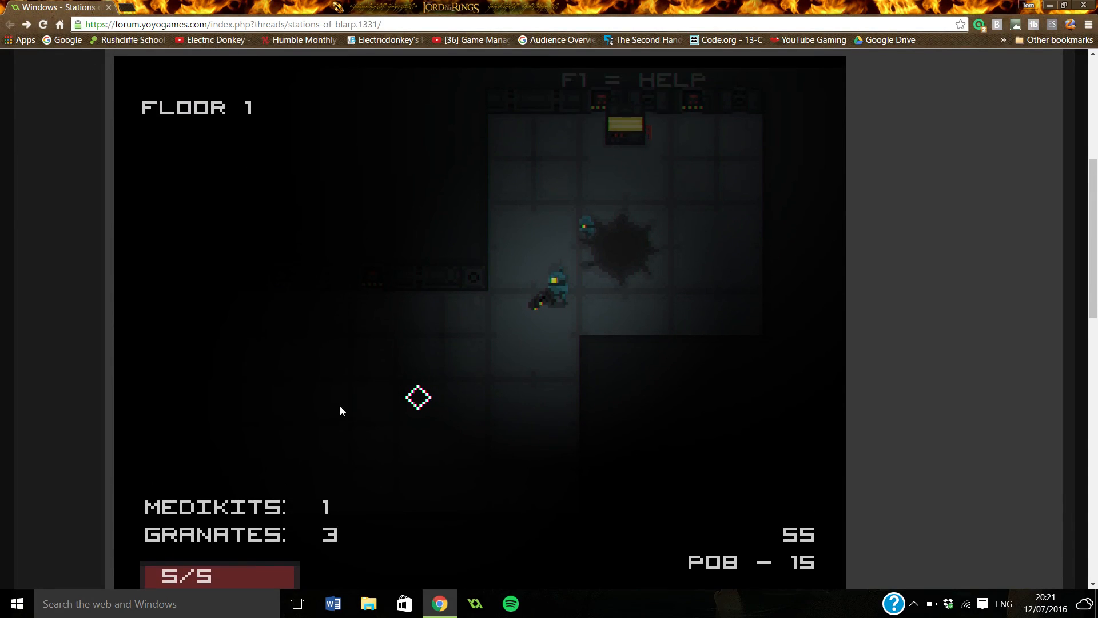
mouse_move(371, 379)
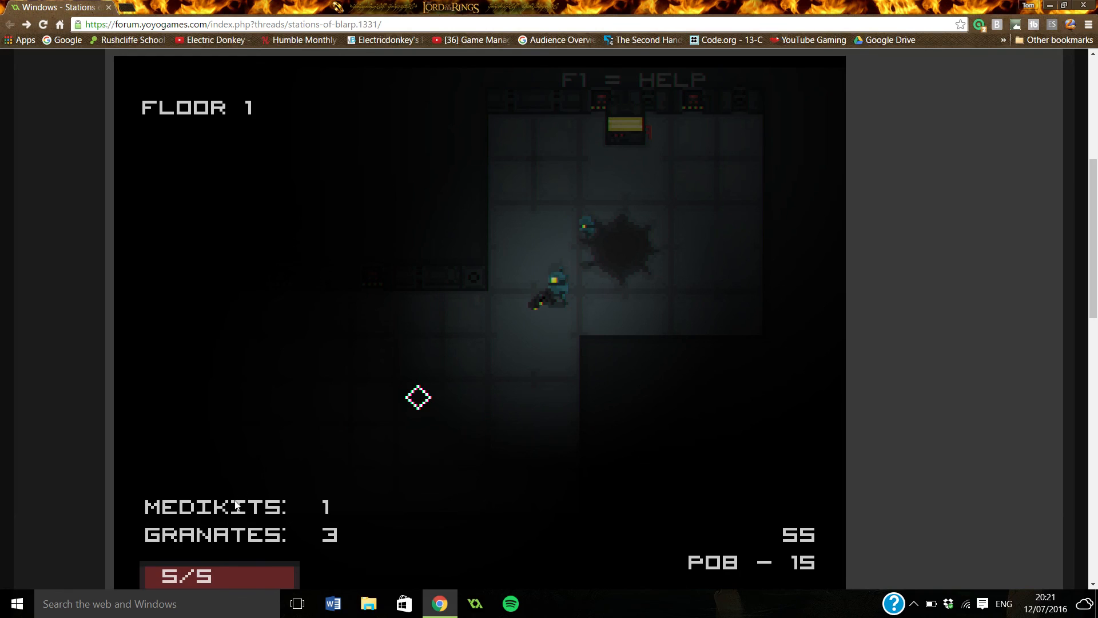
scroll(down, 3)
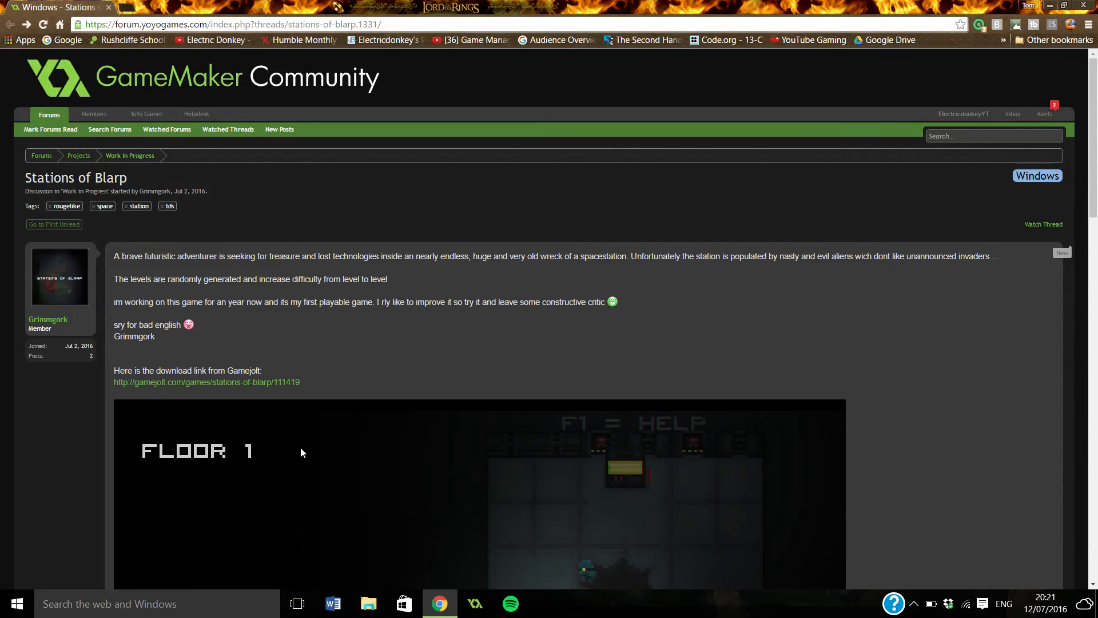
mouse_move(446, 156)
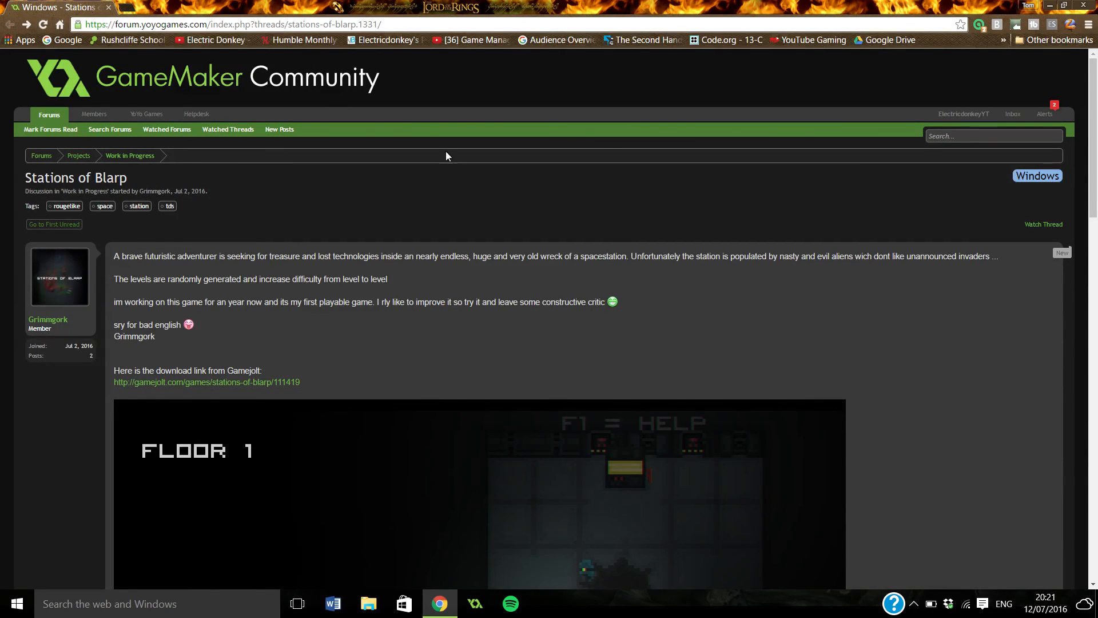
scroll(down, 3)
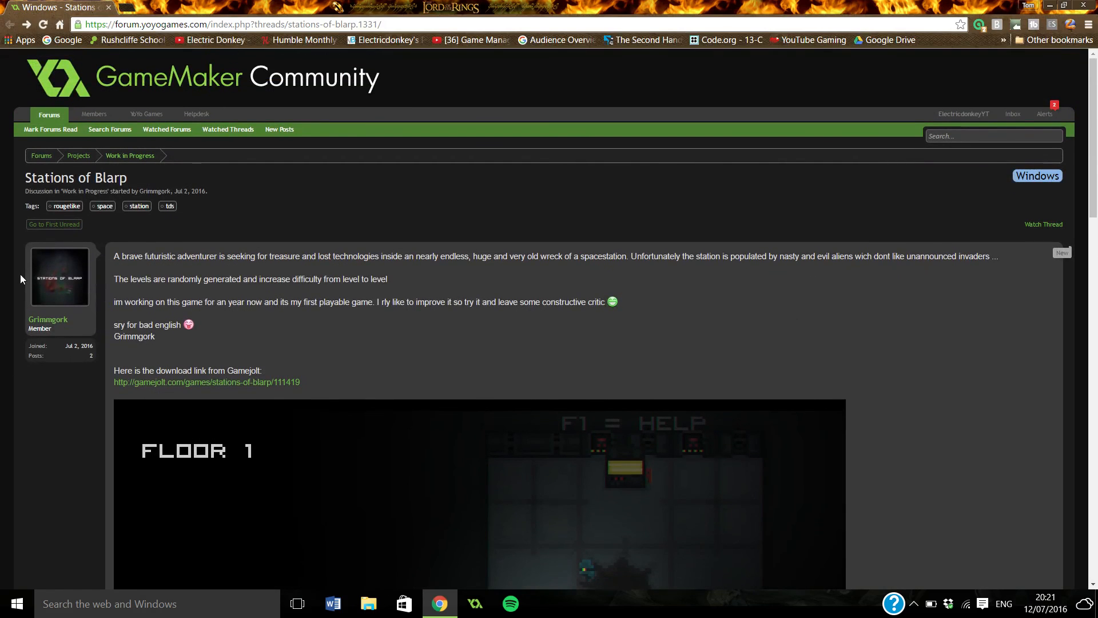
Scroll past the existing replies to the empty Write your reply box at the thread's end.
scroll(down, 3)
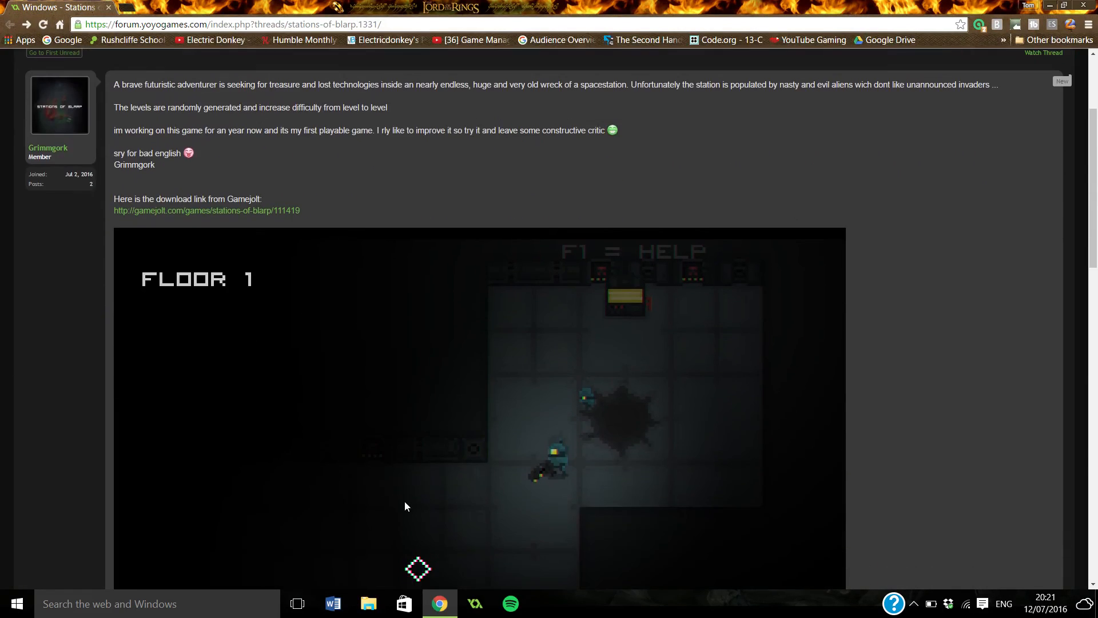
scroll(down, 3)
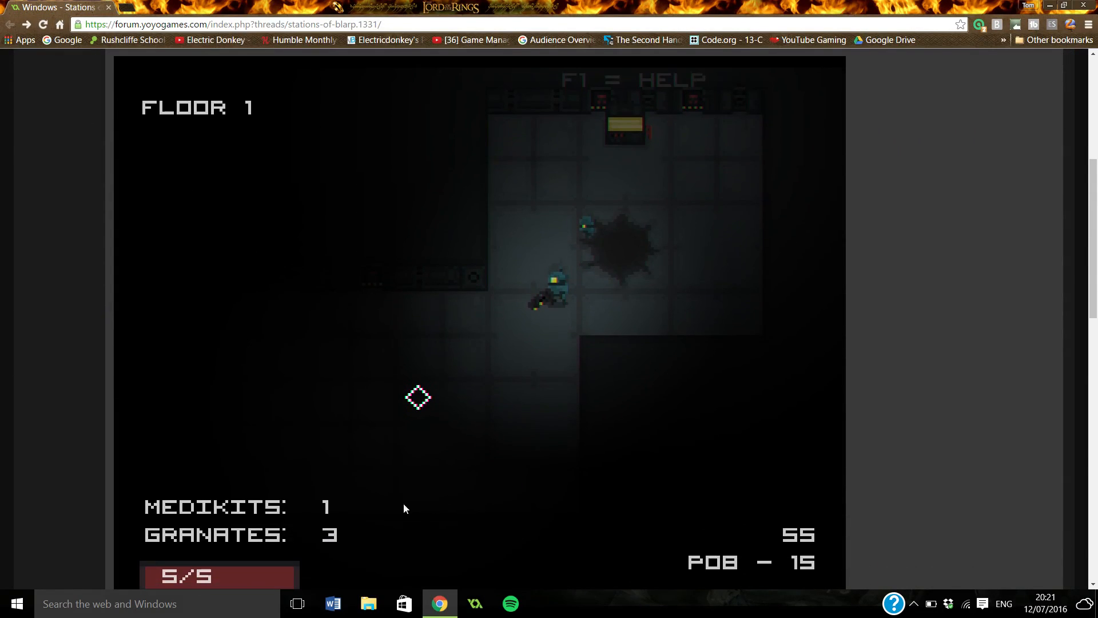
mouse_move(350, 519)
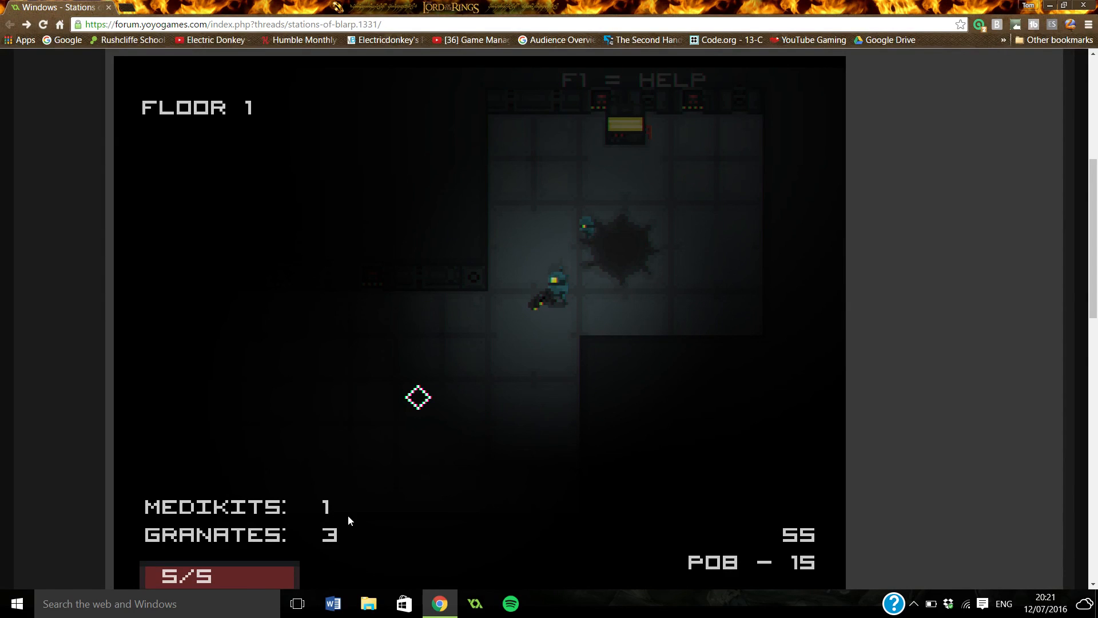
mouse_move(432, 449)
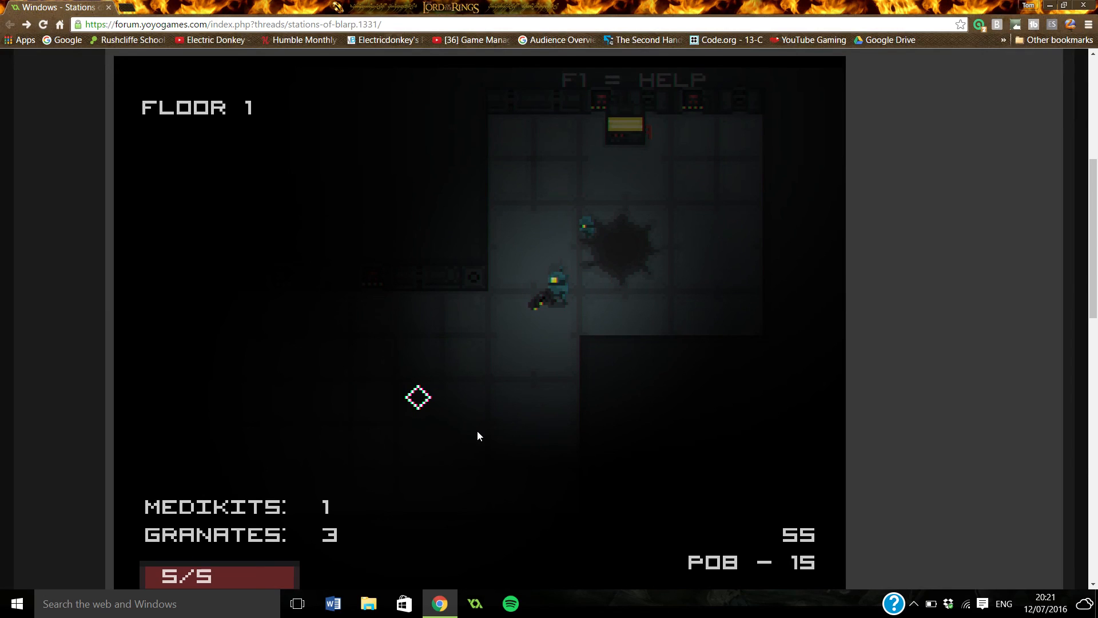
scroll(down, 3)
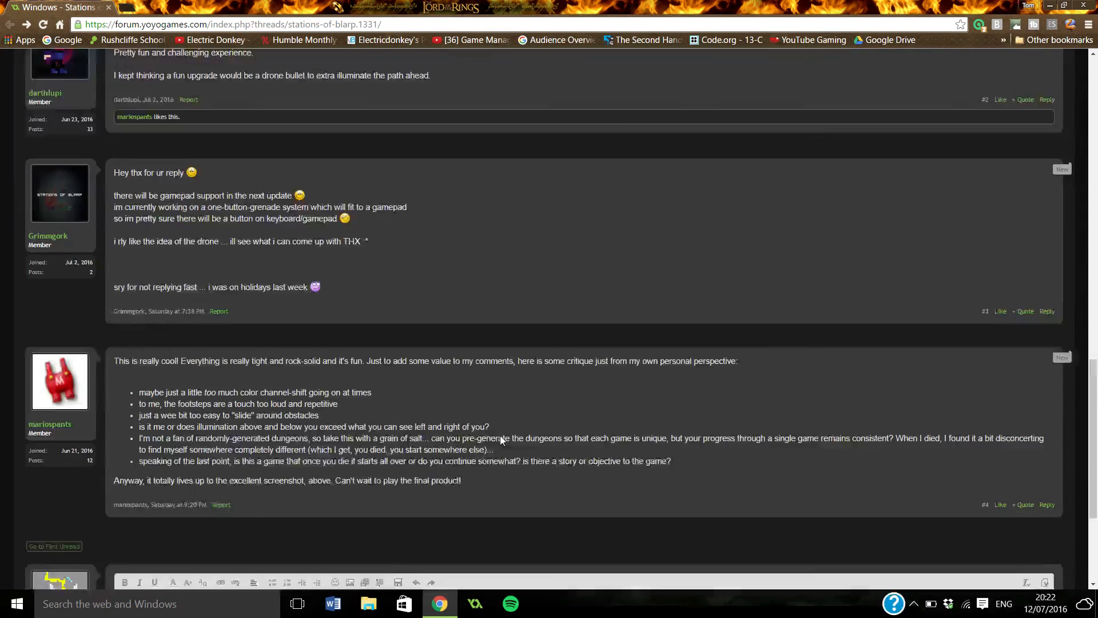
scroll(down, 3)
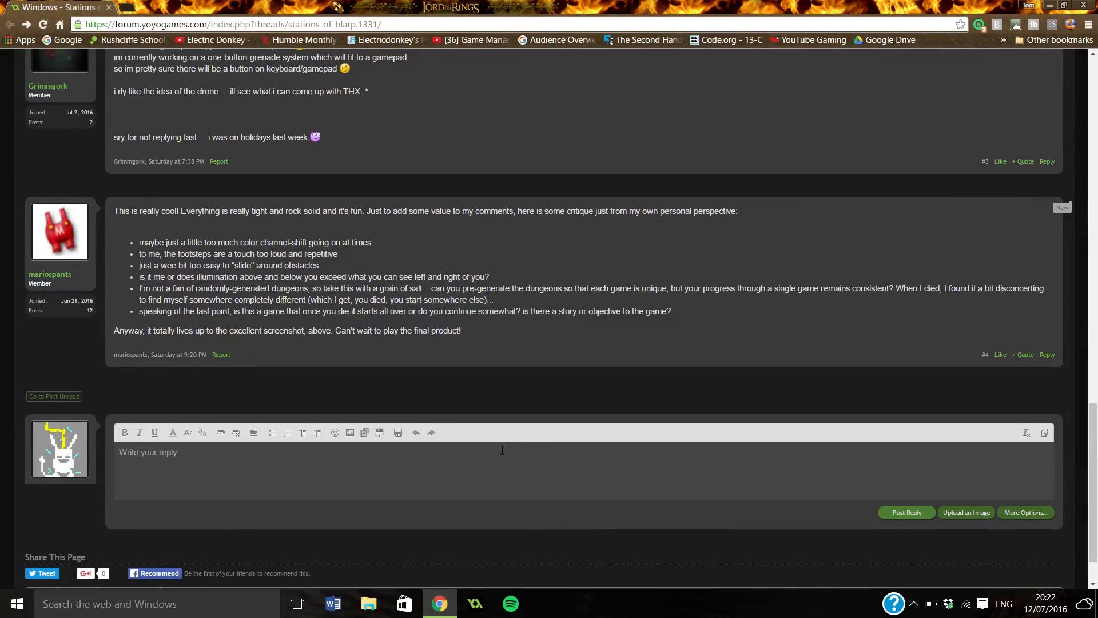